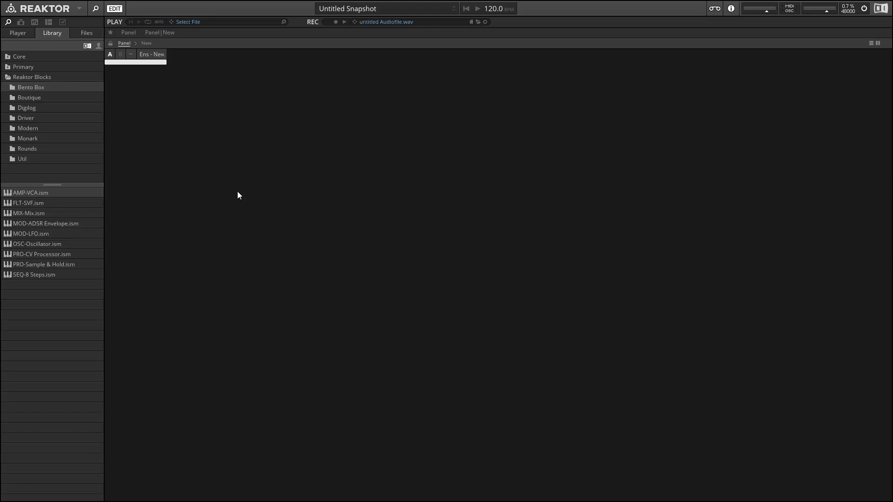
{"action": "mouse_move", "coordinate": [7, 230]}
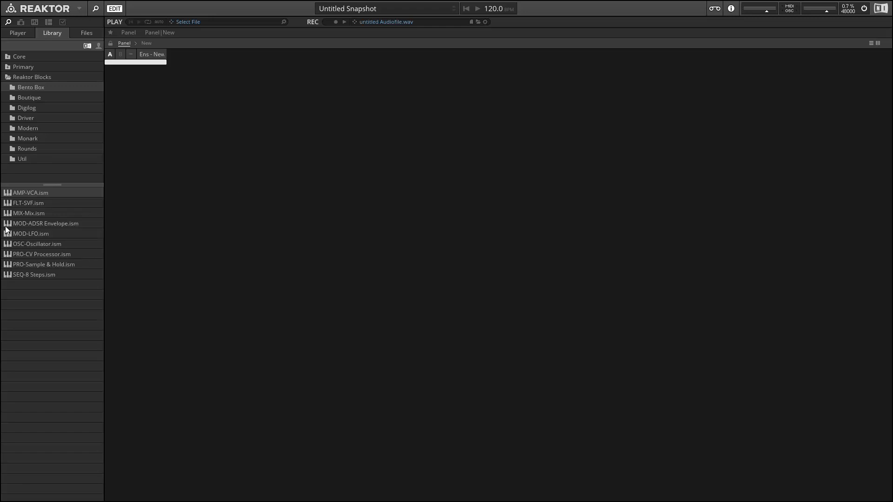
{"action": "mouse_move", "coordinate": [17, 251]}
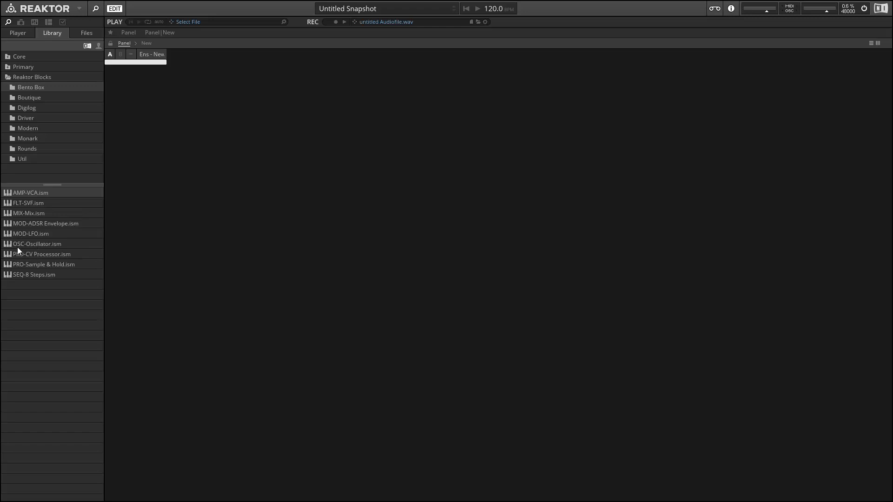
Load the OSC-Oscillator, MIX-Mix and Modern FLT-Comb Filter blocks into the panel
{"action": "double_click", "coordinate": [37, 244]}
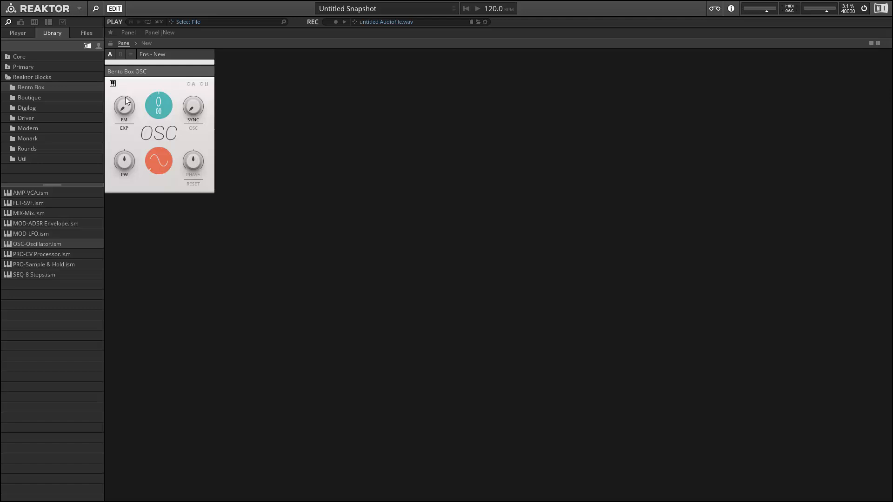
{"action": "mouse_move", "coordinate": [17, 219]}
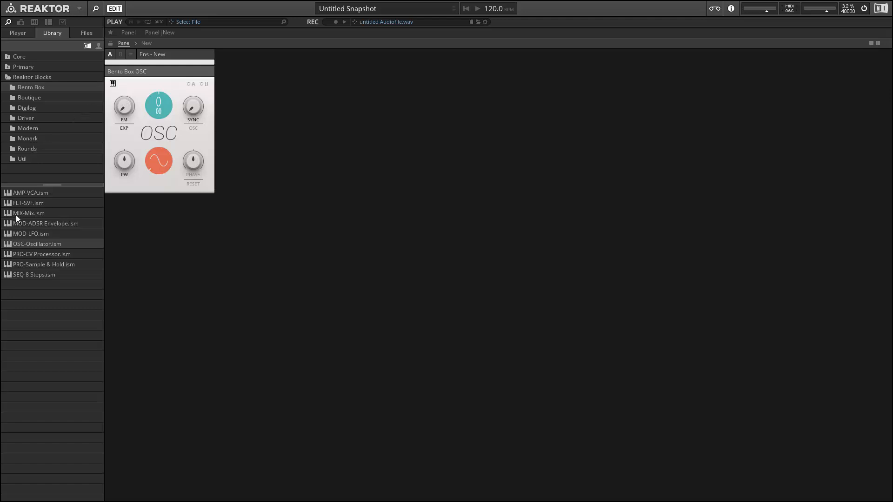
{"action": "double_click", "coordinate": [29, 213]}
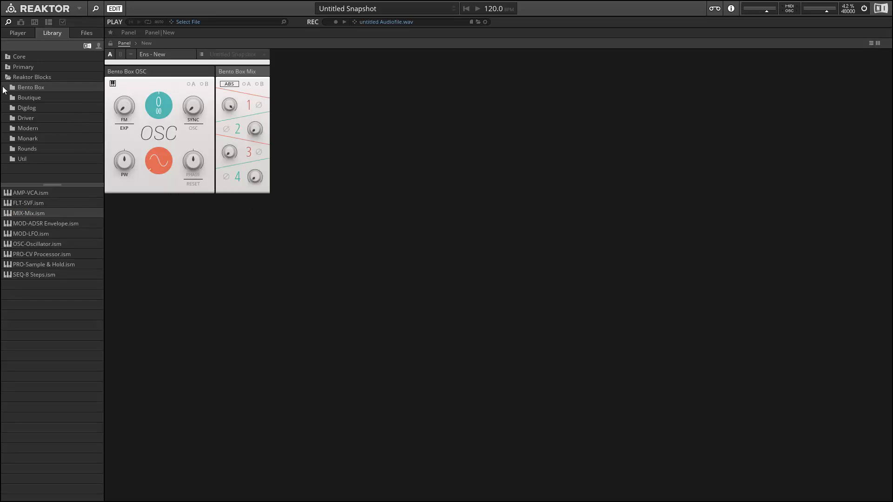
{"action": "mouse_move", "coordinate": [29, 129]}
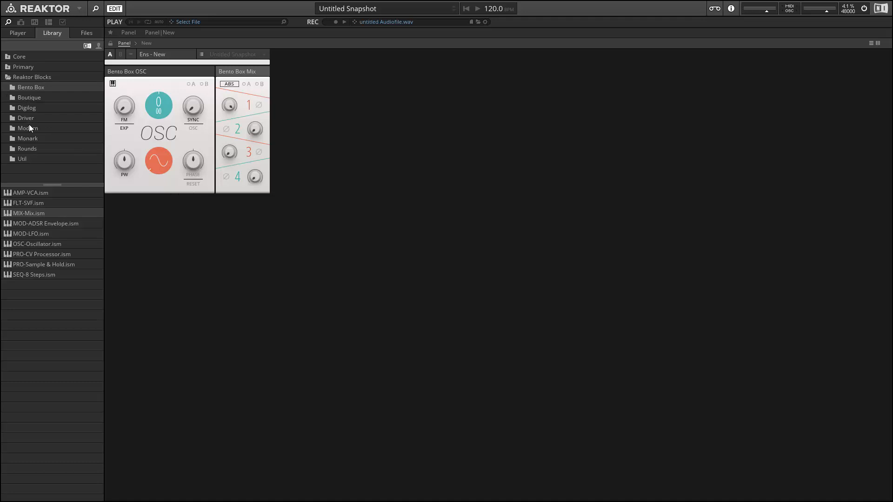
{"action": "left_click", "coordinate": [27, 127]}
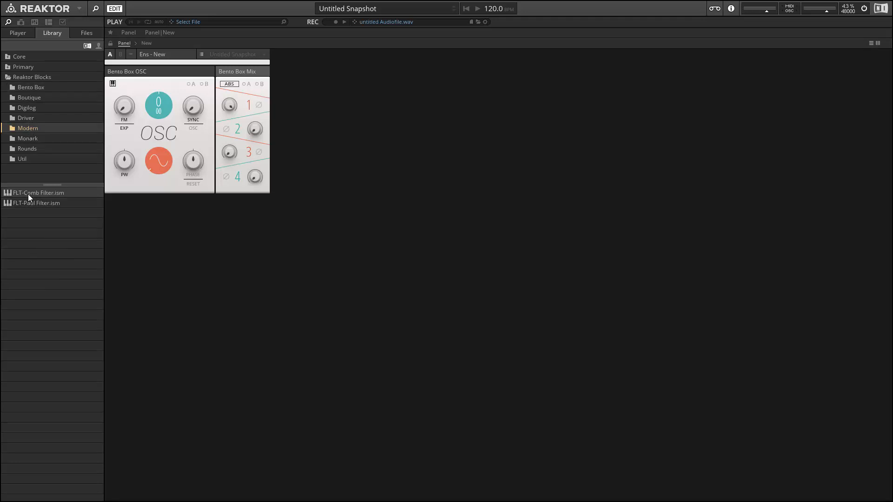
{"action": "double_click", "coordinate": [39, 193]}
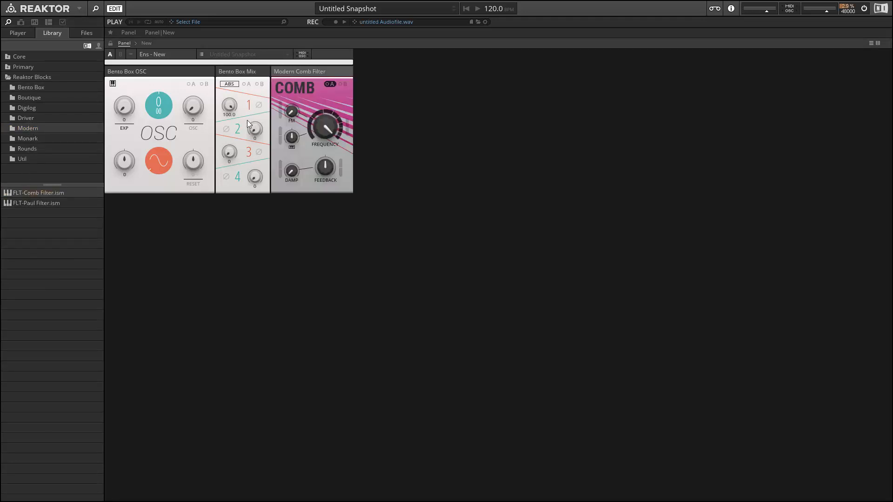
Add the EFX-Driver block from the Driver folder and switch to the ensemble structure
{"action": "left_click", "coordinate": [25, 118]}
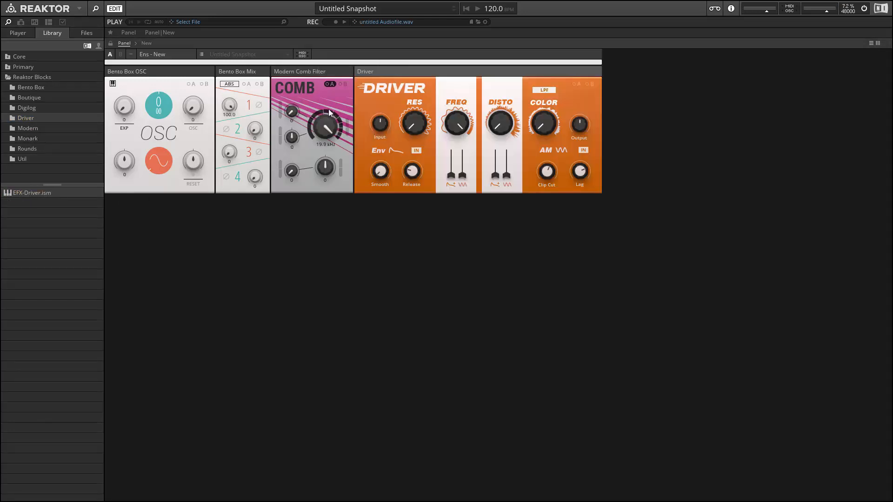
{"action": "left_click", "coordinate": [27, 139]}
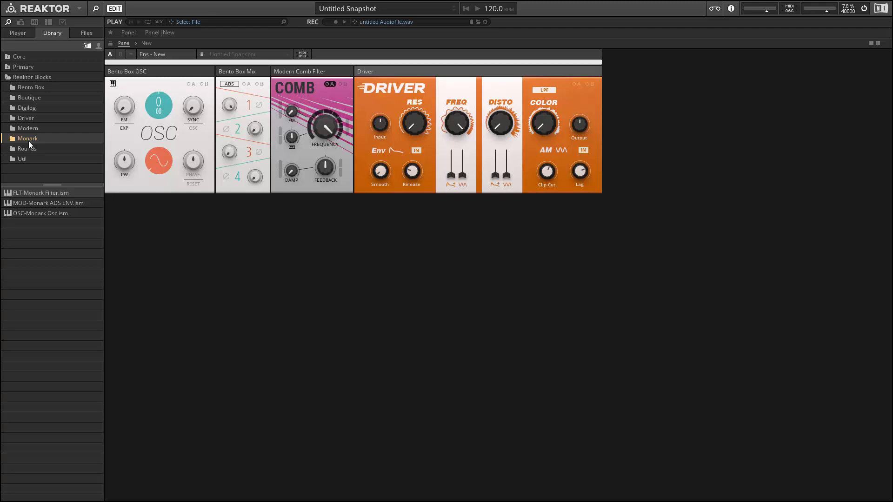
{"action": "mouse_move", "coordinate": [30, 204]}
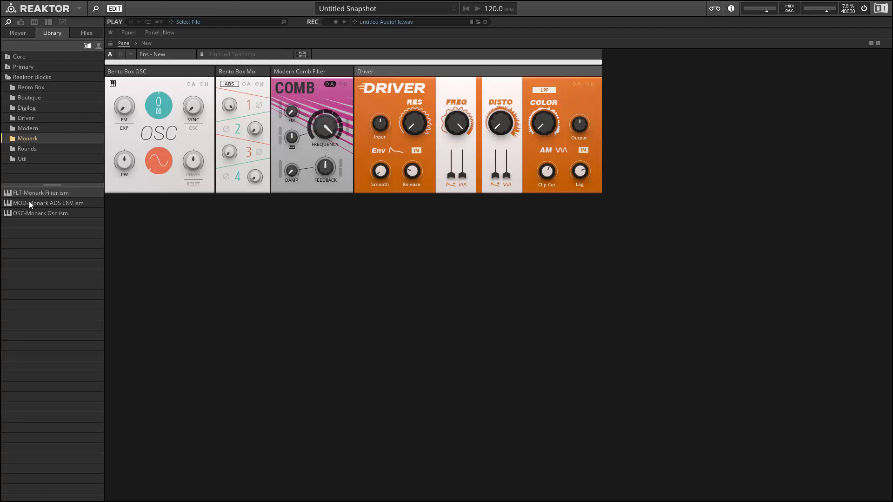
{"action": "left_click", "coordinate": [27, 149]}
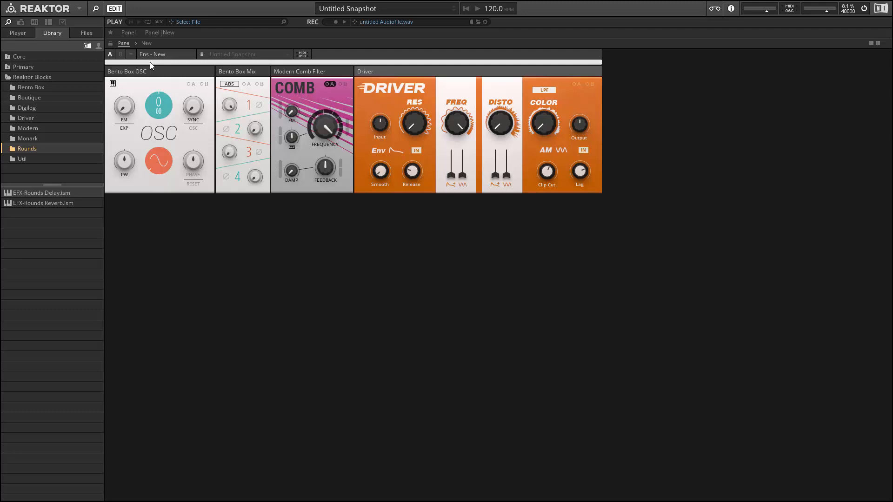
{"action": "left_click", "coordinate": [115, 9]}
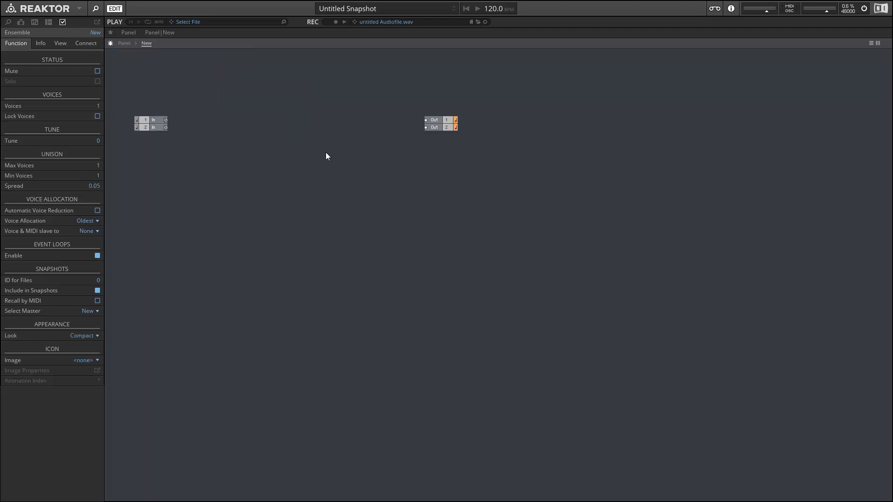
{"action": "mouse_move", "coordinate": [324, 172]}
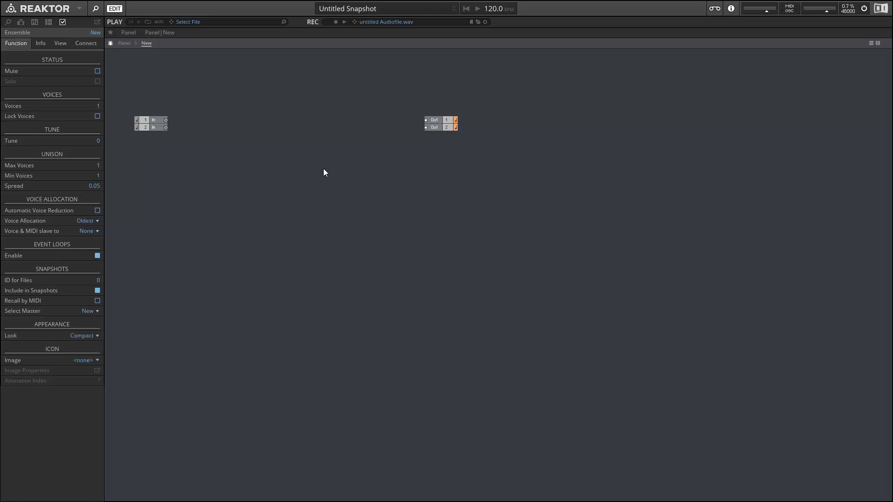
Insert a Table List module and a new Core Cell placed to its right
{"action": "right_click", "coordinate": [325, 173]}
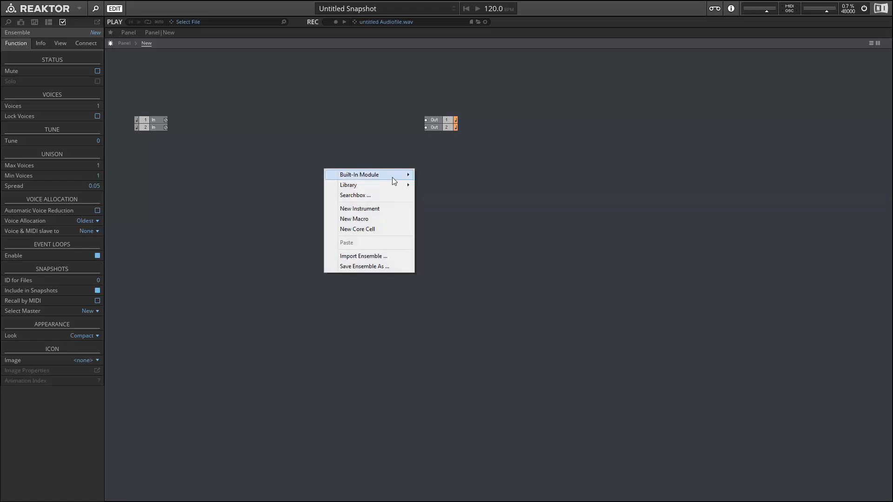
{"action": "mouse_move", "coordinate": [359, 174]}
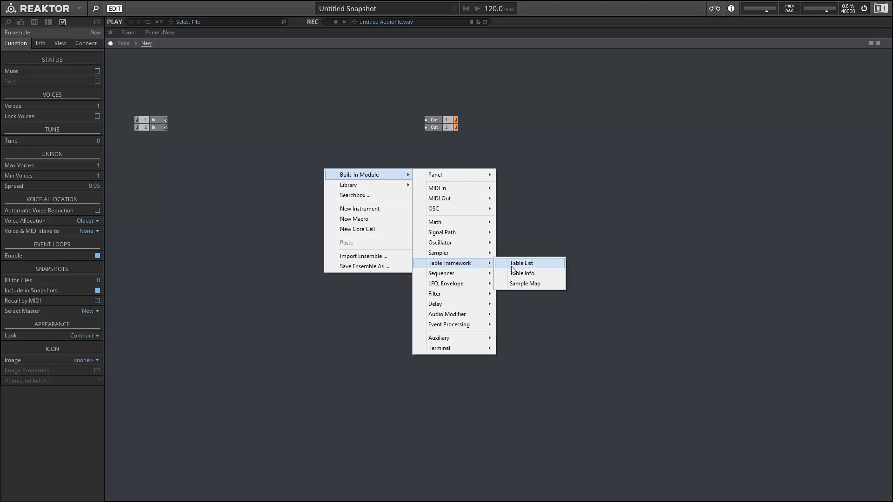
{"action": "left_click", "coordinate": [521, 263]}
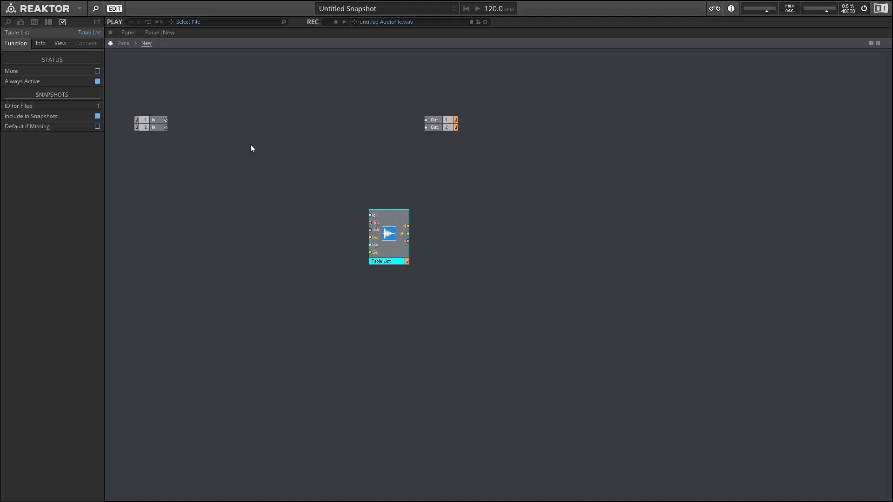
{"action": "right_click", "coordinate": [250, 148]}
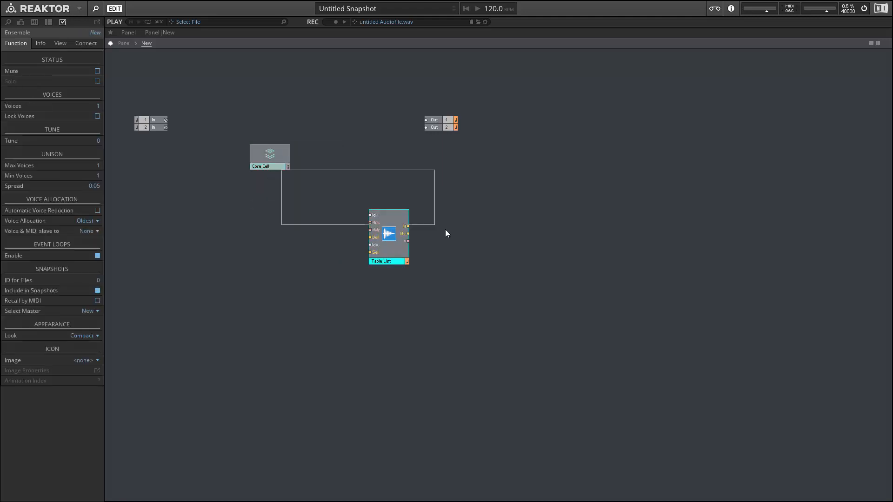
{"action": "double_click", "coordinate": [270, 155]}
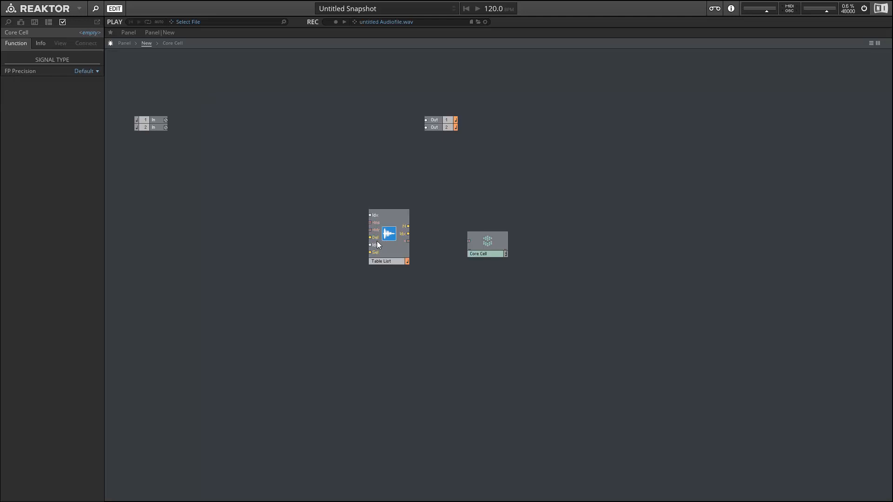
{"action": "left_click_drag", "start_coordinate": [406, 242], "coordinate": [468, 241]}
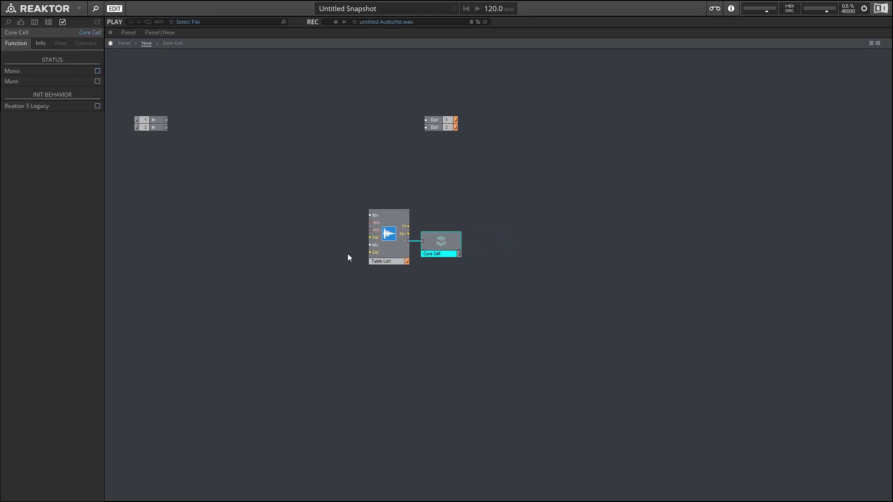
Insert a Mouse Area panel module and move it beside the Table List
{"action": "right_click", "coordinate": [348, 257]}
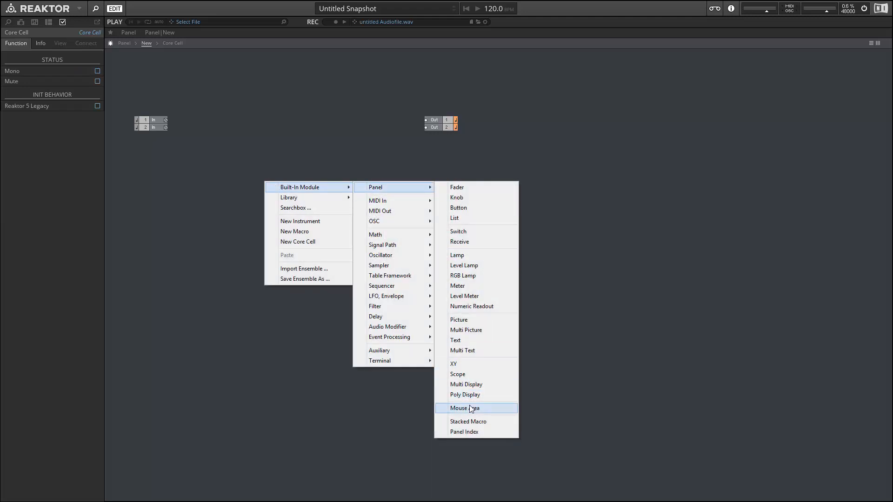
{"action": "left_click", "coordinate": [465, 407]}
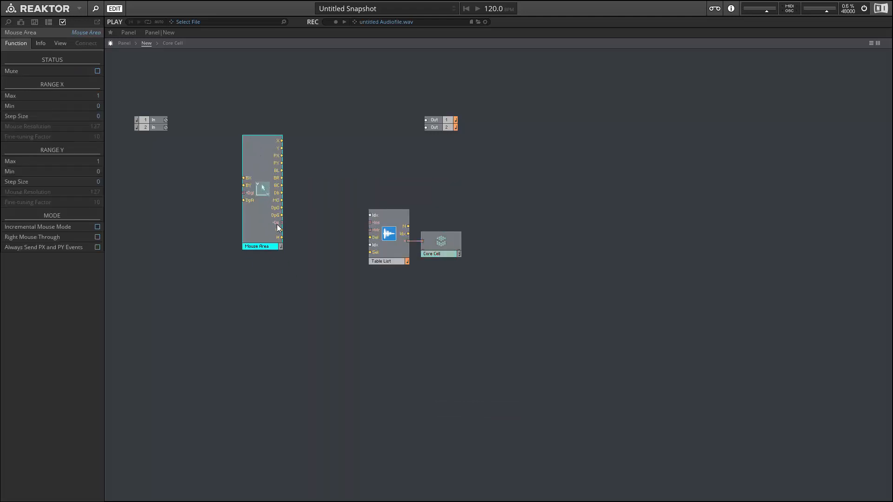
{"action": "left_click_drag", "start_coordinate": [280, 222], "coordinate": [370, 223]}
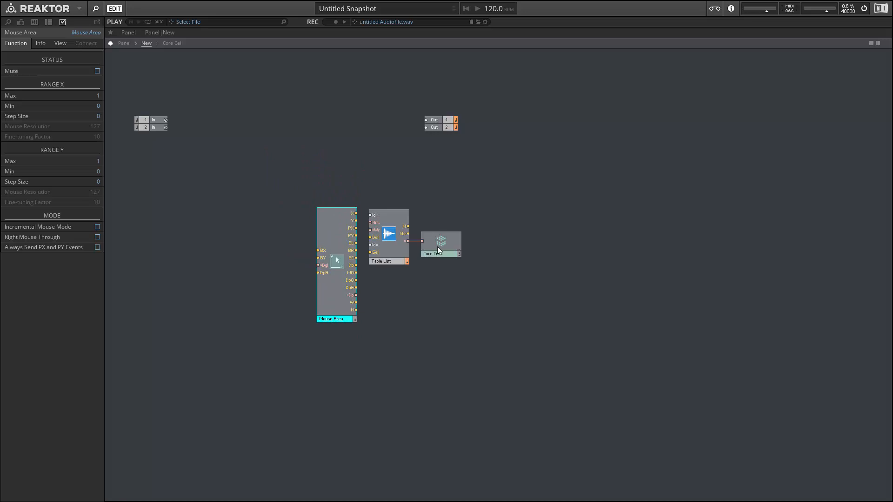
{"action": "mouse_move", "coordinate": [281, 209]}
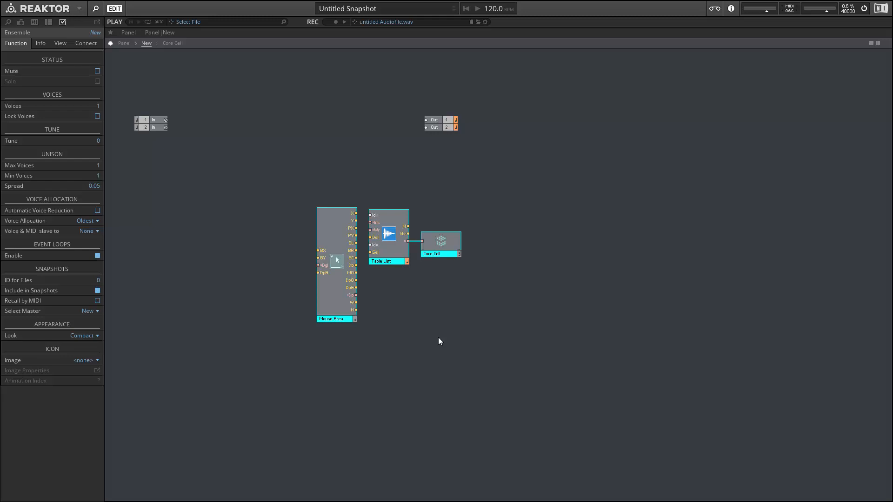
{"action": "mouse_move", "coordinate": [436, 340]}
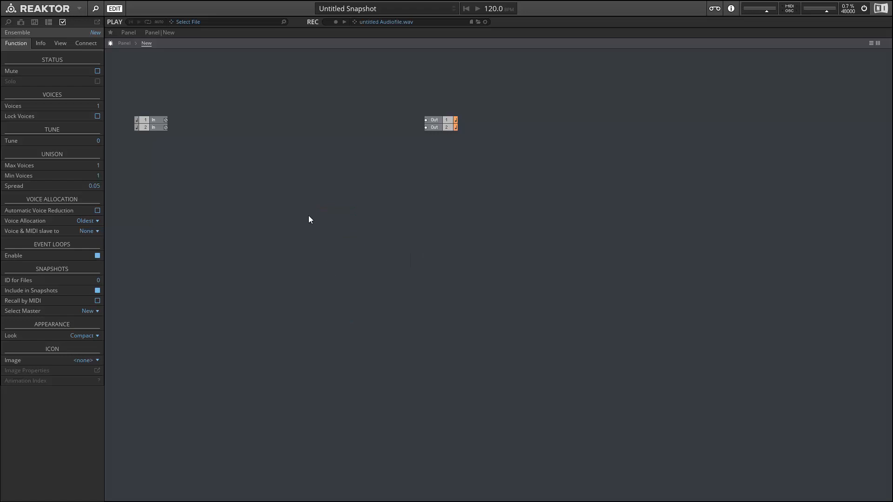
Insert a looping sampler module and a Constant module placed to its left
{"action": "right_click", "coordinate": [309, 218]}
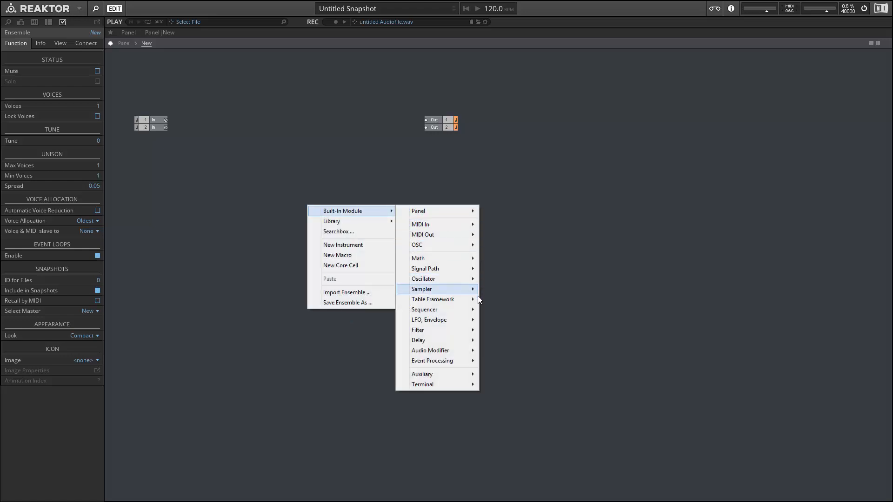
{"action": "left_click", "coordinate": [510, 309]}
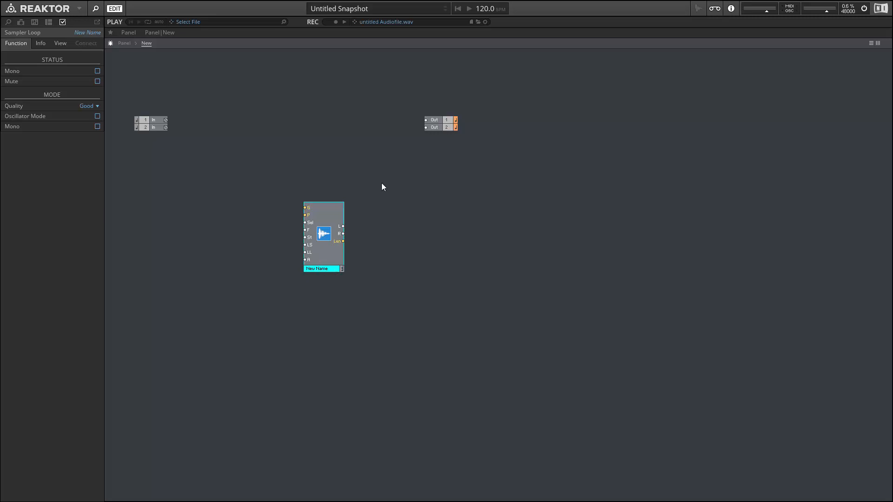
{"action": "right_click", "coordinate": [382, 187]}
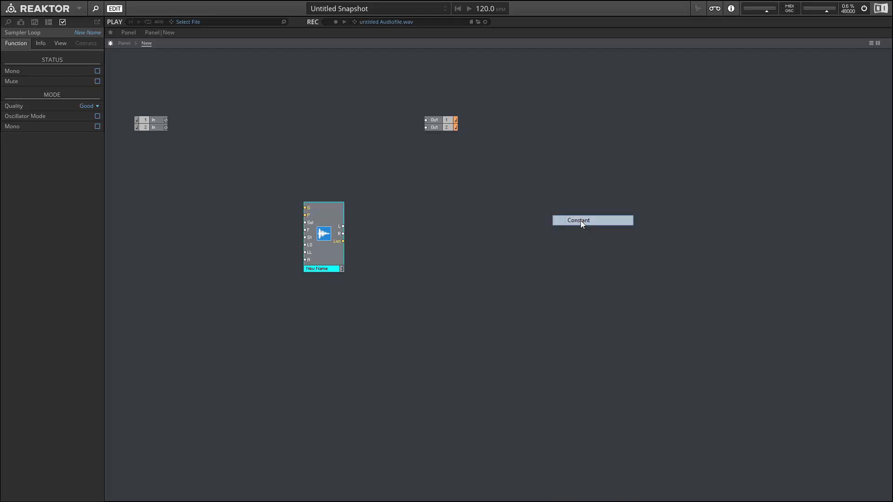
{"action": "left_click_drag", "start_coordinate": [593, 220], "coordinate": [225, 217]}
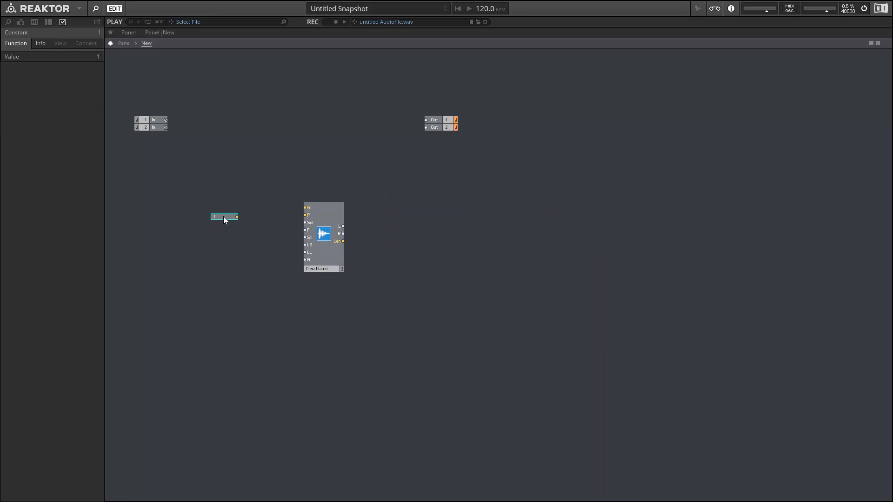
Wire the Constant's output into the sampler's input and tidy its position
{"action": "left_click_drag", "start_coordinate": [237, 217], "coordinate": [305, 223]}
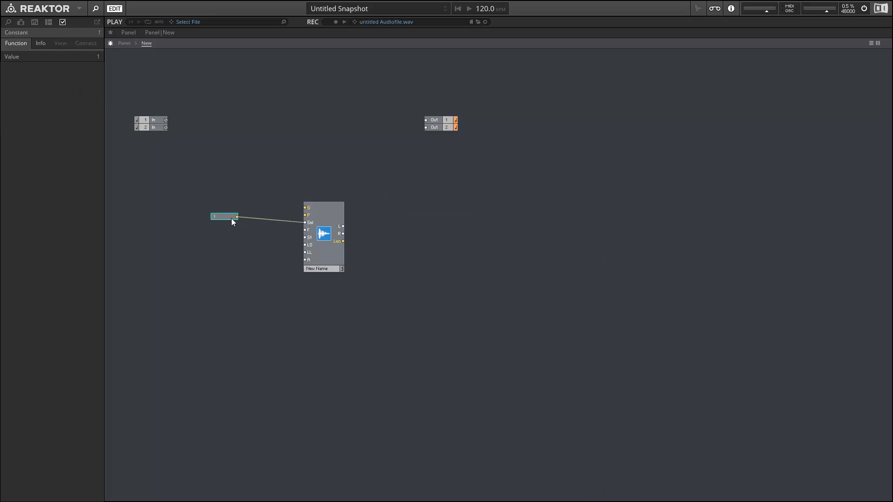
{"action": "left_click_drag", "start_coordinate": [224, 217], "coordinate": [230, 160]}
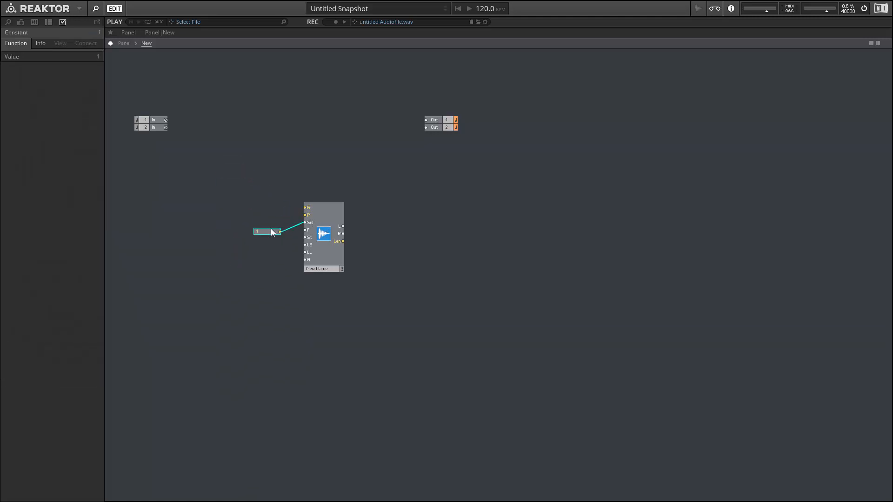
{"action": "left_click", "coordinate": [323, 234]}
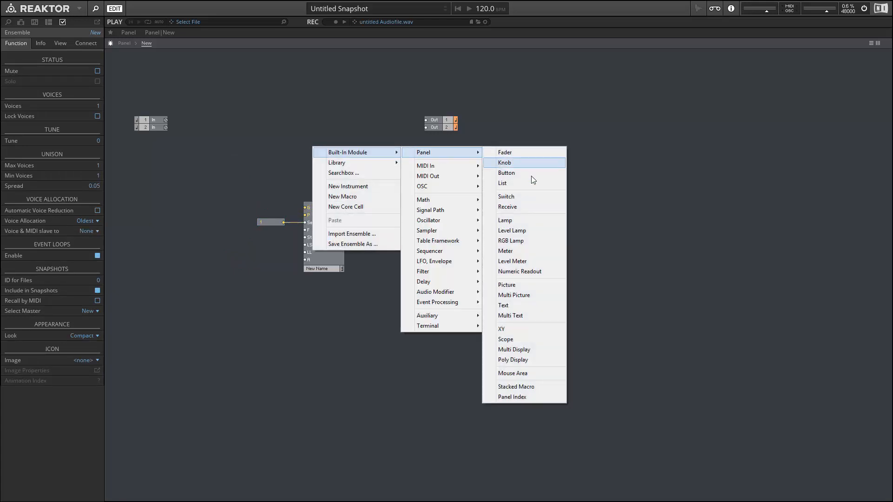
{"action": "mouse_move", "coordinate": [542, 305]}
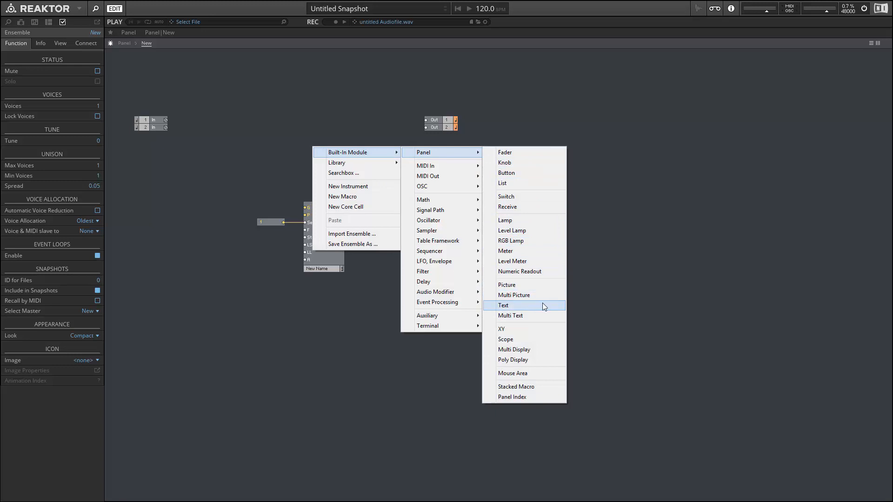
Add a Text panel module set to Regular typeface at 24-pixel font size
{"action": "left_click", "coordinate": [503, 306]}
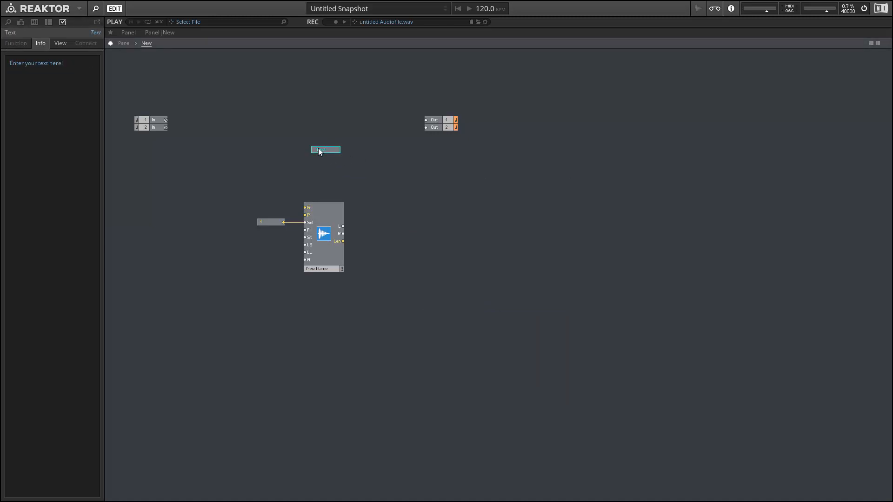
{"action": "left_click", "coordinate": [59, 44]}
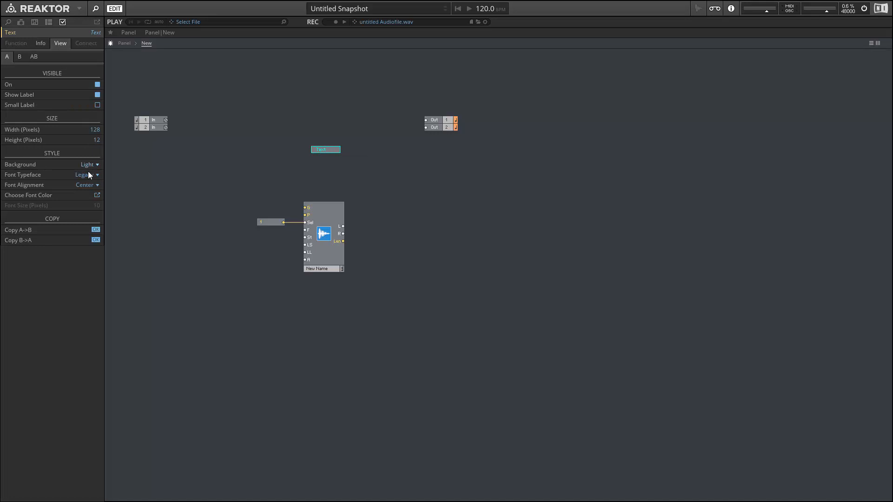
{"action": "left_click", "coordinate": [87, 175]}
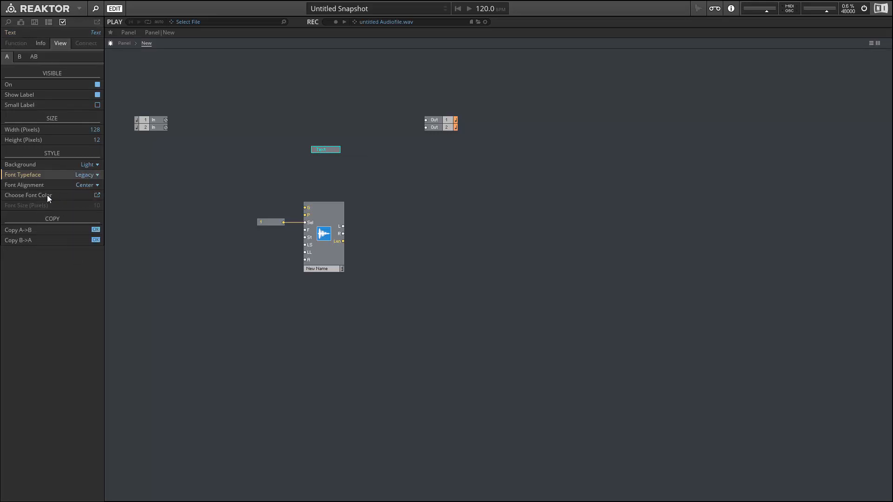
{"action": "left_click", "coordinate": [87, 174]}
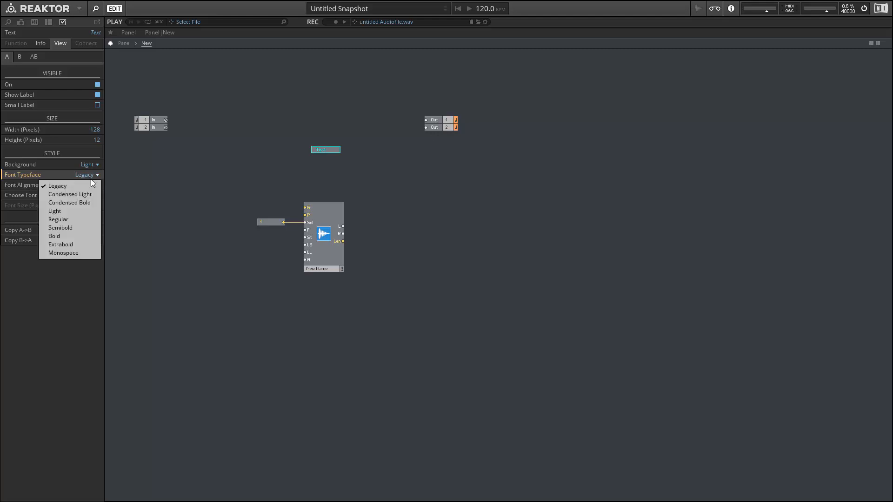
{"action": "left_click", "coordinate": [57, 220]}
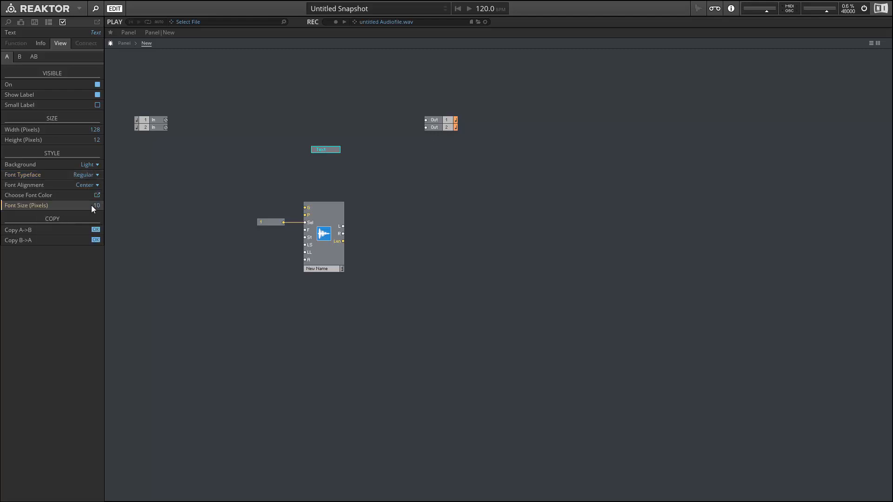
{"action": "left_click_drag", "start_coordinate": [96, 205], "coordinate": [96, 175]}
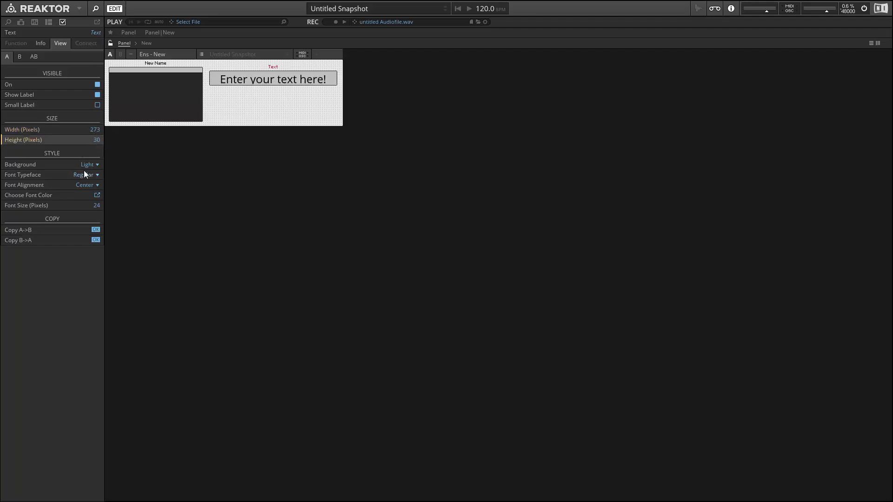
{"action": "left_click", "coordinate": [89, 163]}
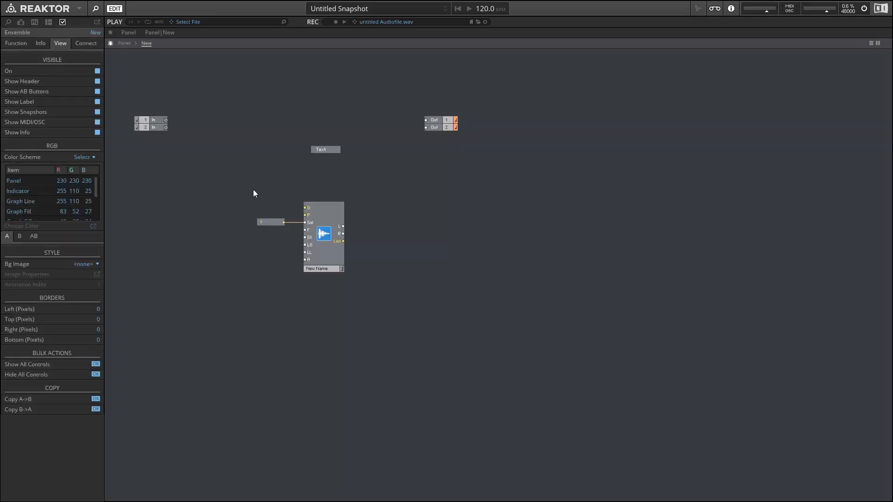
Remove the old modules and create a new Core Cell in the structure
{"action": "left_click", "coordinate": [324, 149]}
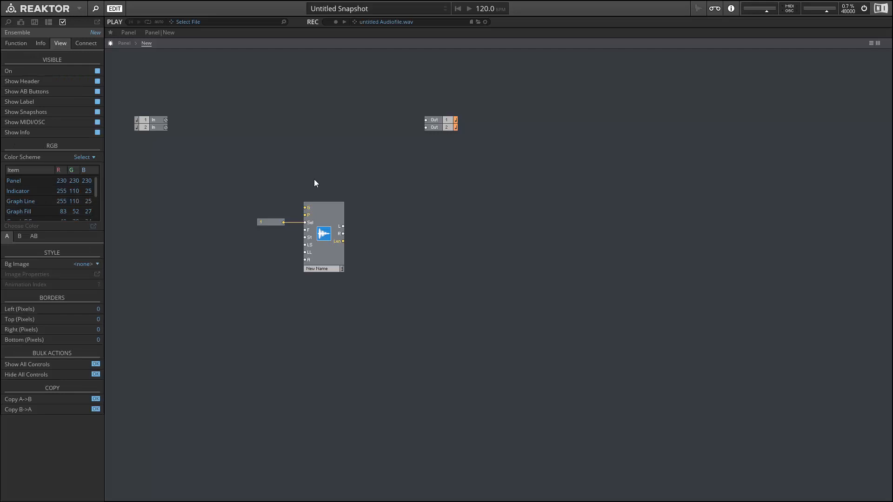
{"action": "mouse_move", "coordinate": [289, 198]}
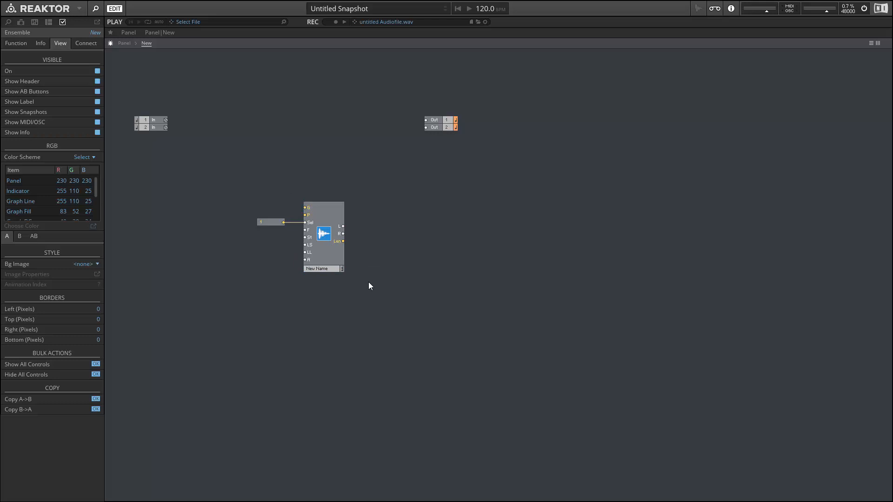
{"action": "right_click", "coordinate": [370, 285]}
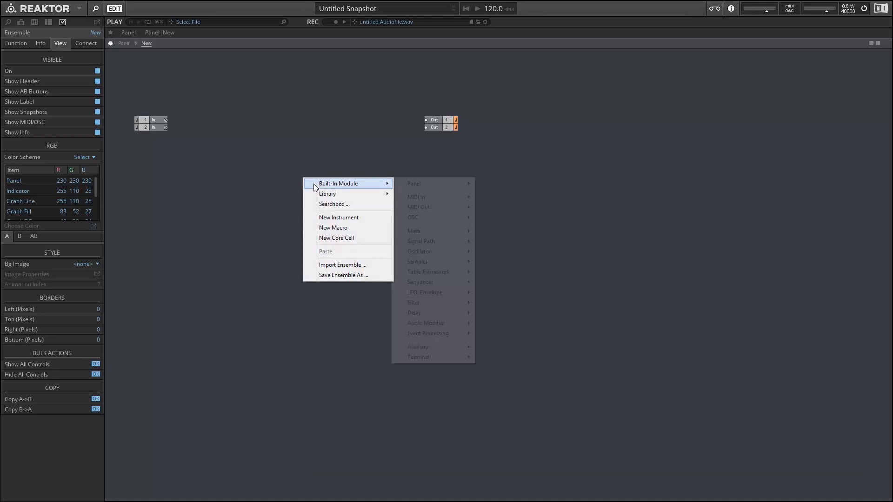
{"action": "mouse_move", "coordinate": [321, 241]}
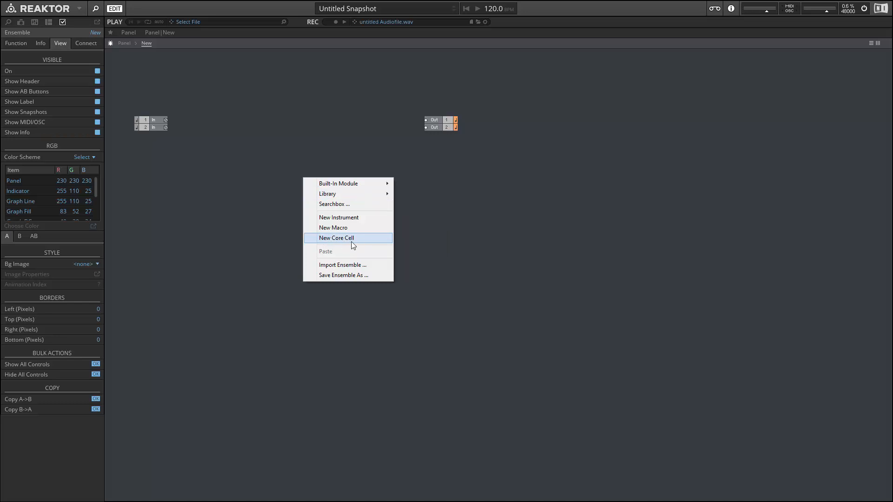
{"action": "left_click", "coordinate": [335, 237]}
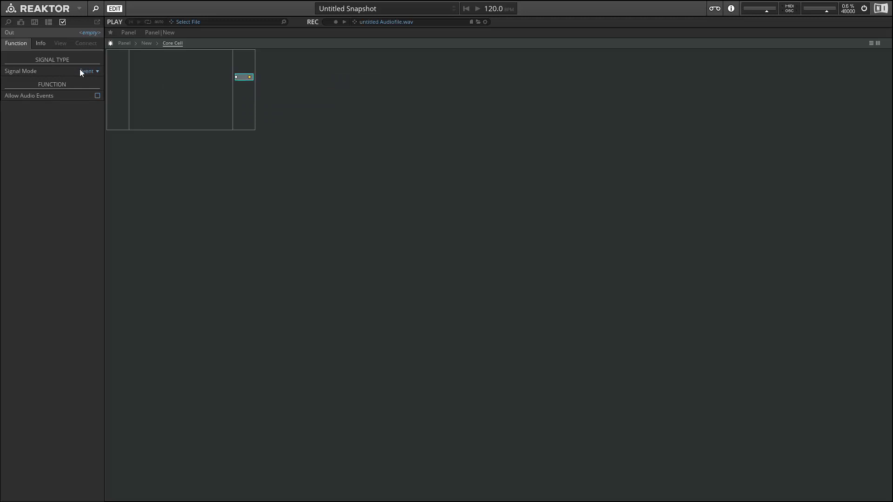
Enter the Core Cell from the ensemble level to edit its contents
{"action": "left_click", "coordinate": [89, 71]}
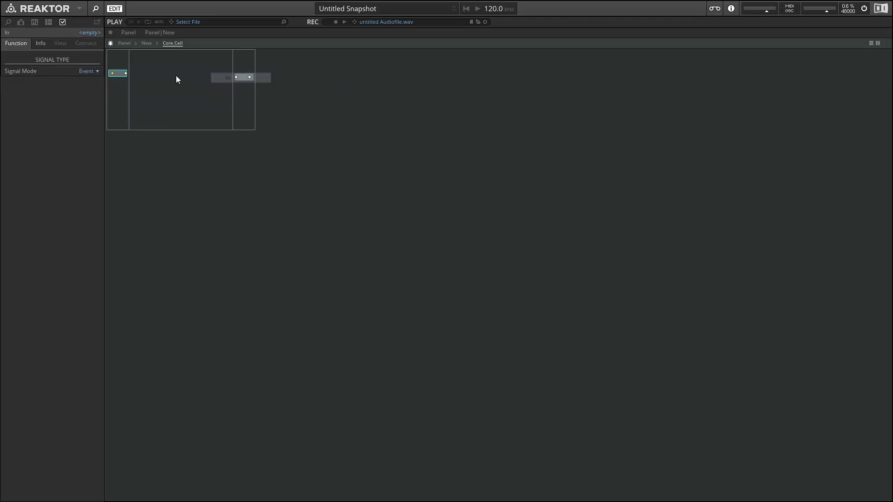
{"action": "left_click", "coordinate": [87, 70]}
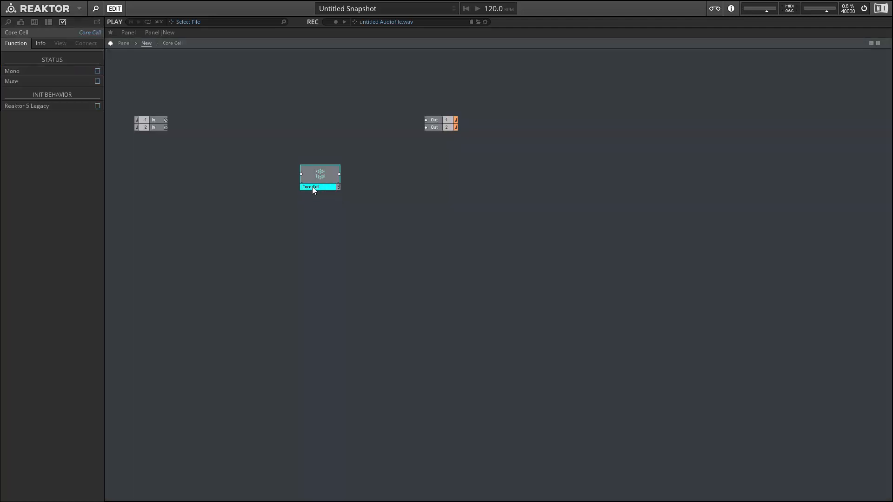
{"action": "double_click", "coordinate": [319, 177]}
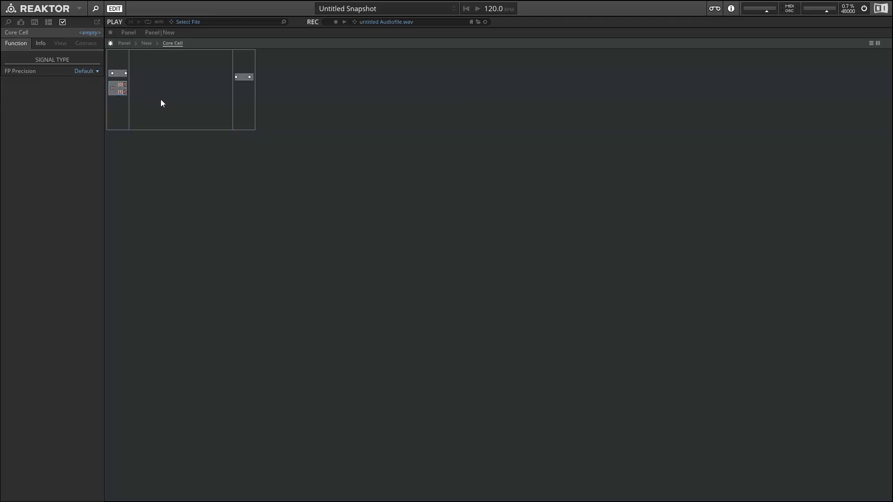
{"action": "left_click", "coordinate": [118, 89]}
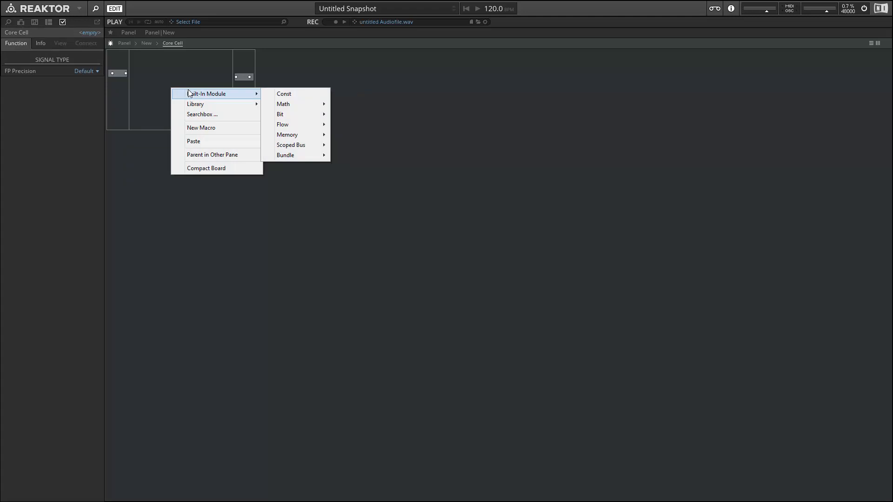
{"action": "mouse_move", "coordinate": [305, 137]}
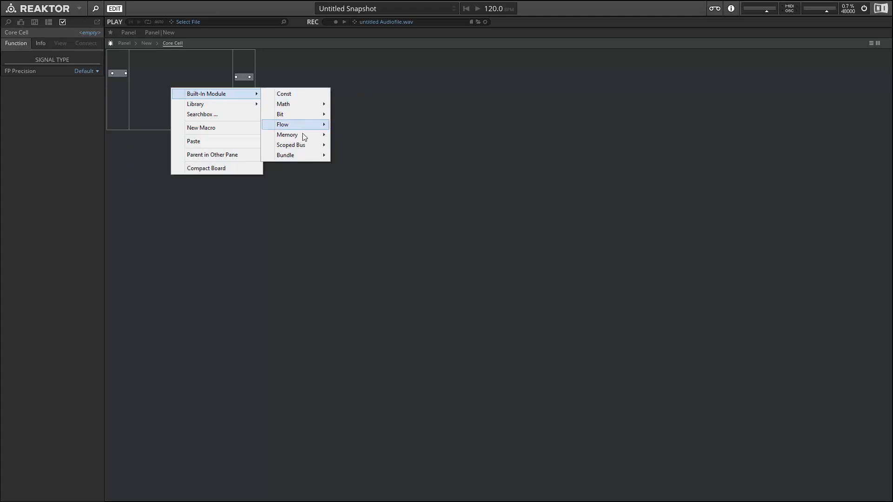
{"action": "mouse_move", "coordinate": [286, 156]}
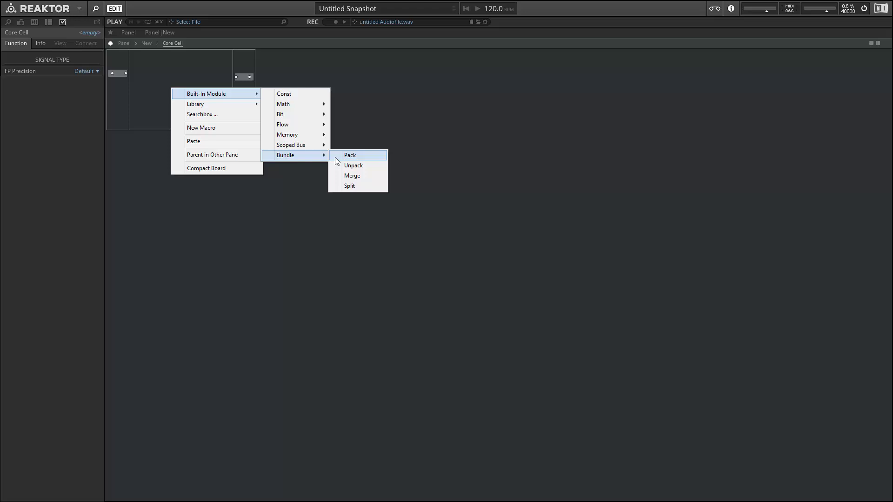
Add a Pack bundle module inside the Core Cell and look inside it
{"action": "left_click", "coordinate": [350, 156]}
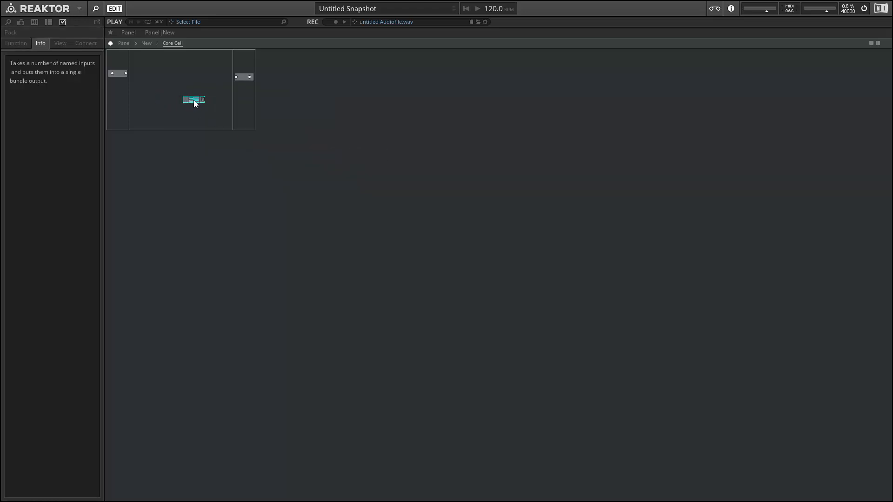
{"action": "mouse_move", "coordinate": [193, 100]}
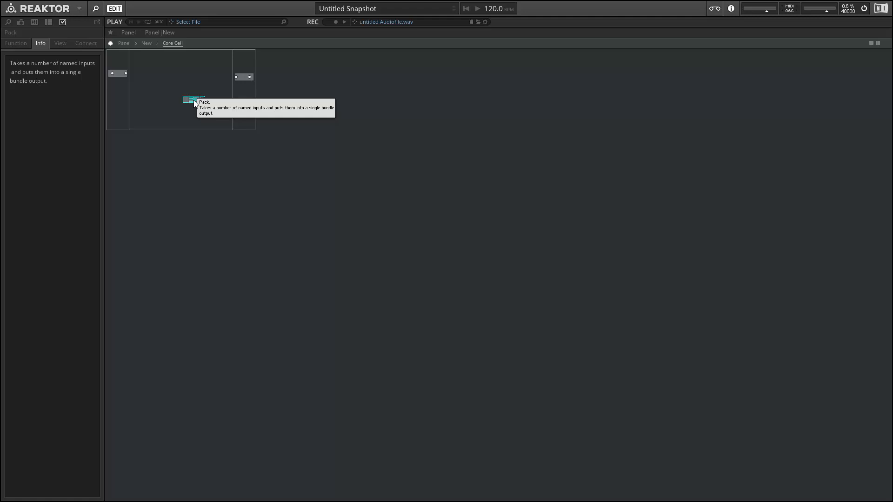
{"action": "double_click", "coordinate": [191, 99]}
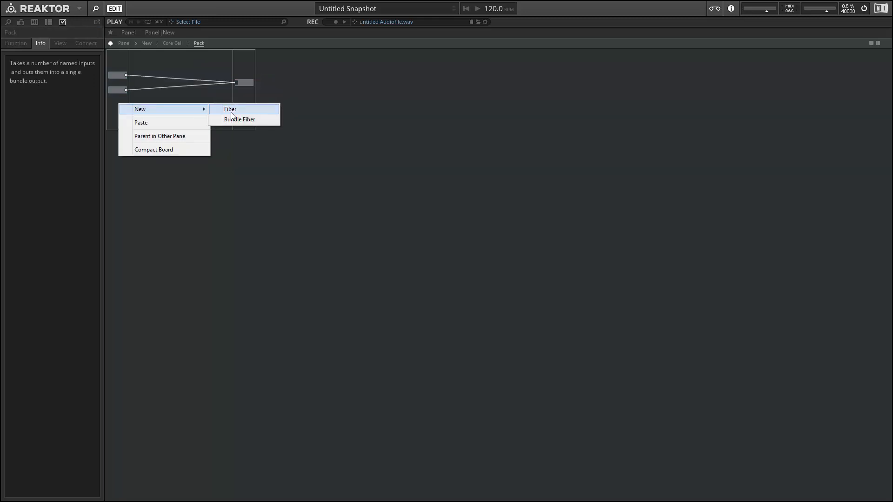
Extend the Pack with a third fiber and a bundle fiber, giving inputs A through D
{"action": "left_click", "coordinate": [230, 109]}
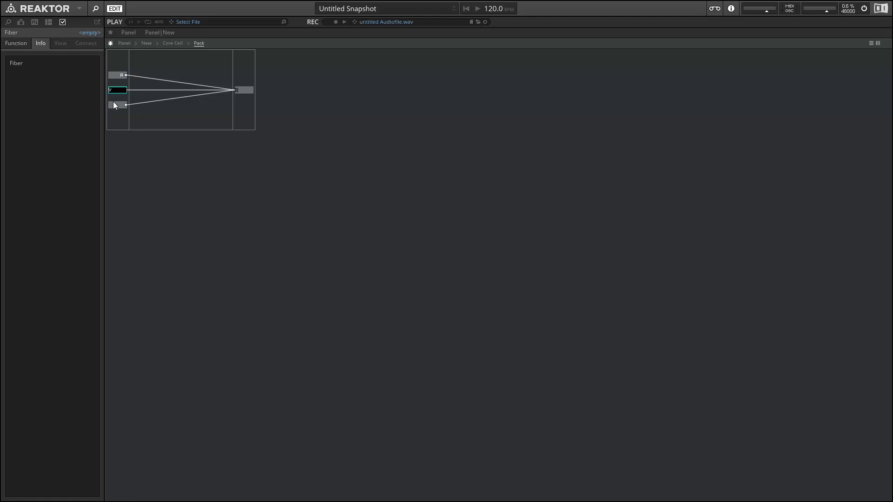
{"action": "mouse_move", "coordinate": [113, 105]}
{"action": "type", "text": "C"}
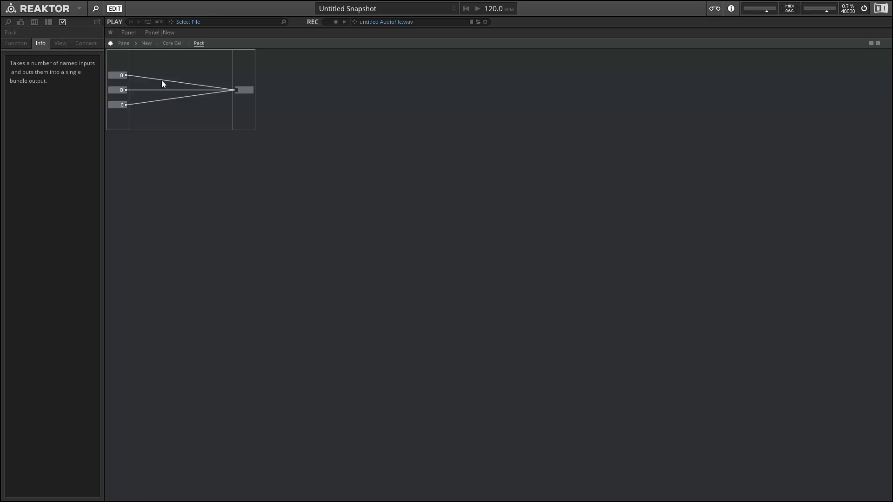
{"action": "right_click", "coordinate": [163, 83]}
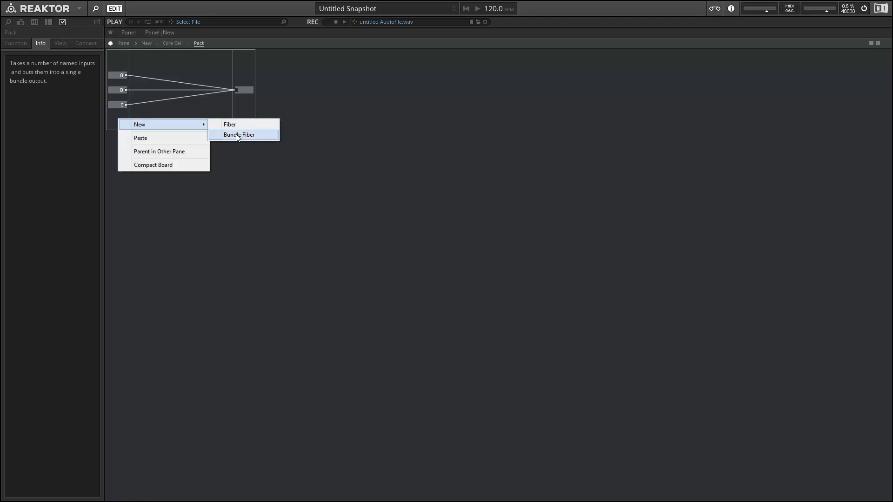
{"action": "left_click", "coordinate": [239, 134]}
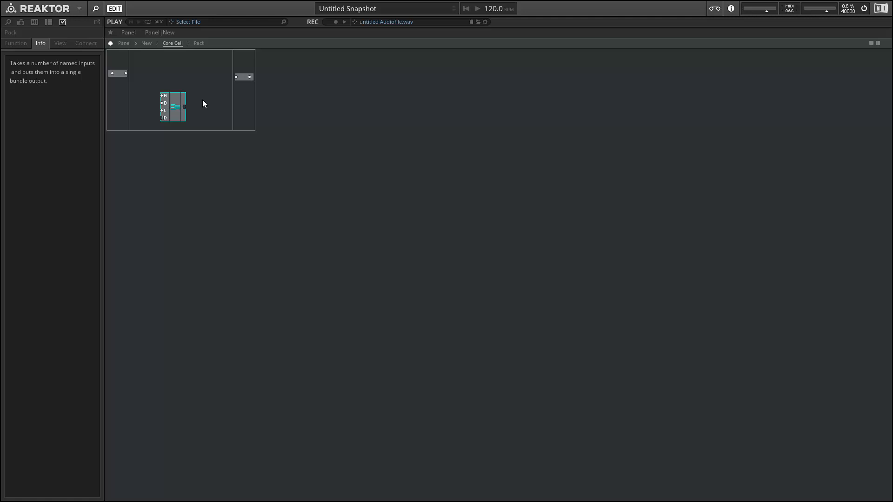
Add an Unpack module fed by the Pack and give it pickup outputs A through D
{"action": "right_click", "coordinate": [202, 106]}
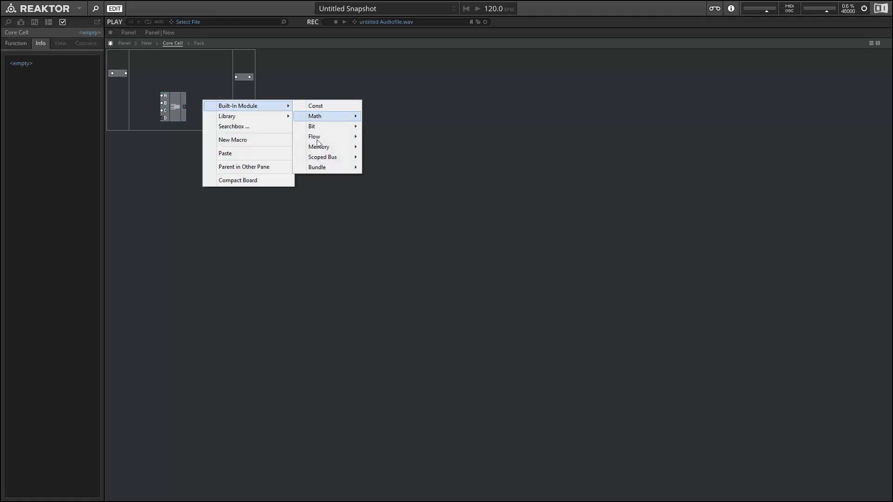
{"action": "mouse_move", "coordinate": [317, 166]}
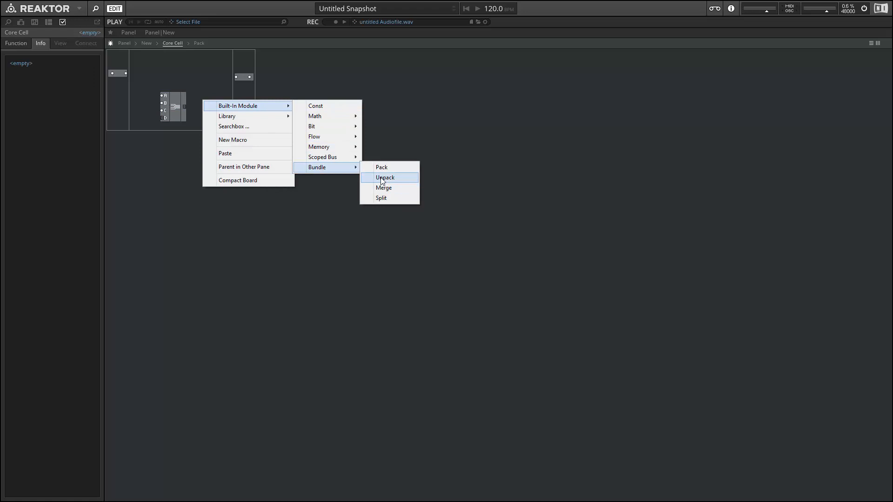
{"action": "left_click", "coordinate": [385, 177]}
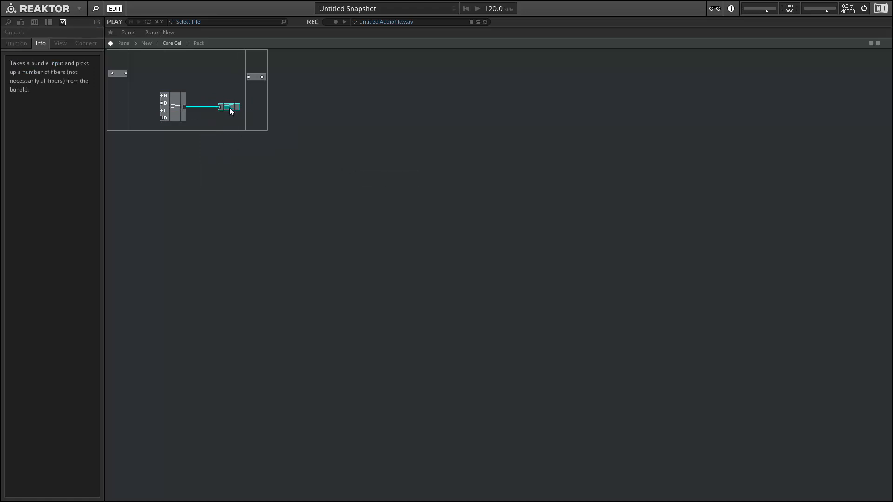
{"action": "double_click", "coordinate": [228, 107]}
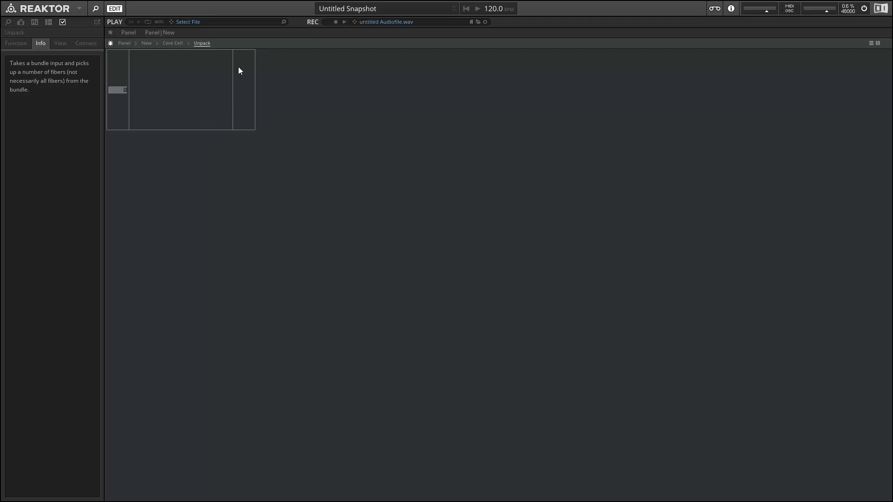
{"action": "right_click", "coordinate": [239, 70]}
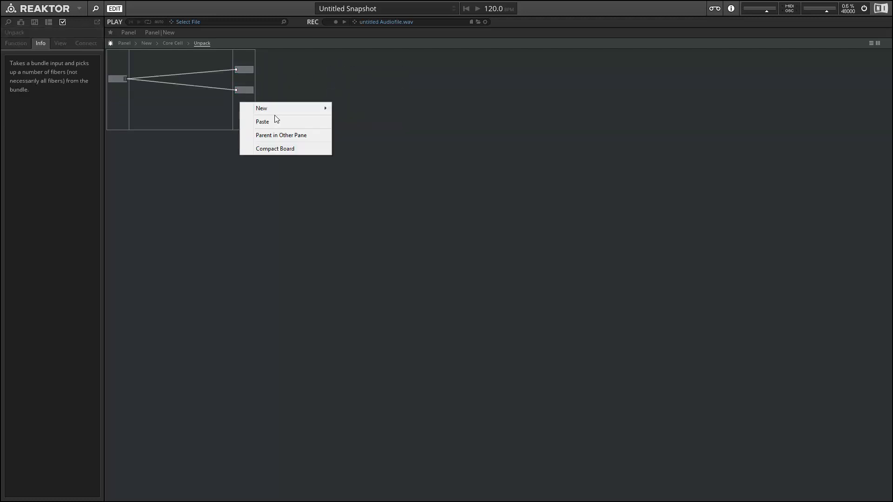
{"action": "mouse_move", "coordinate": [261, 126]}
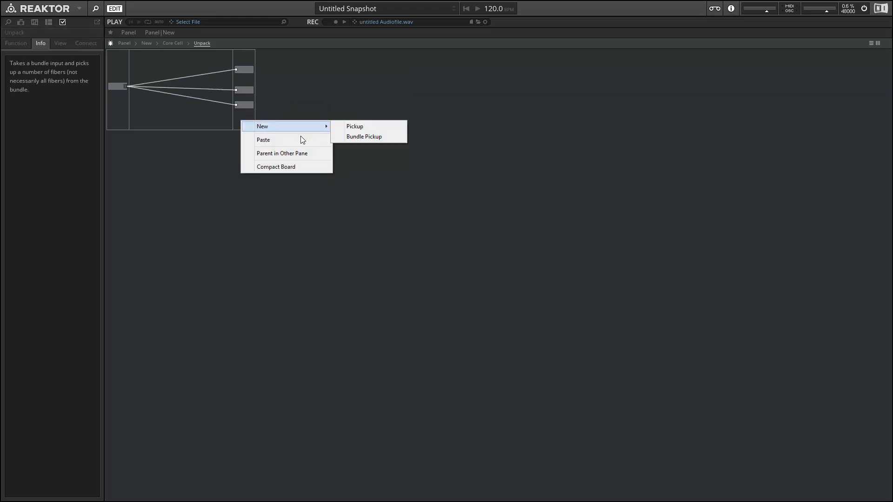
{"action": "left_click", "coordinate": [355, 126]}
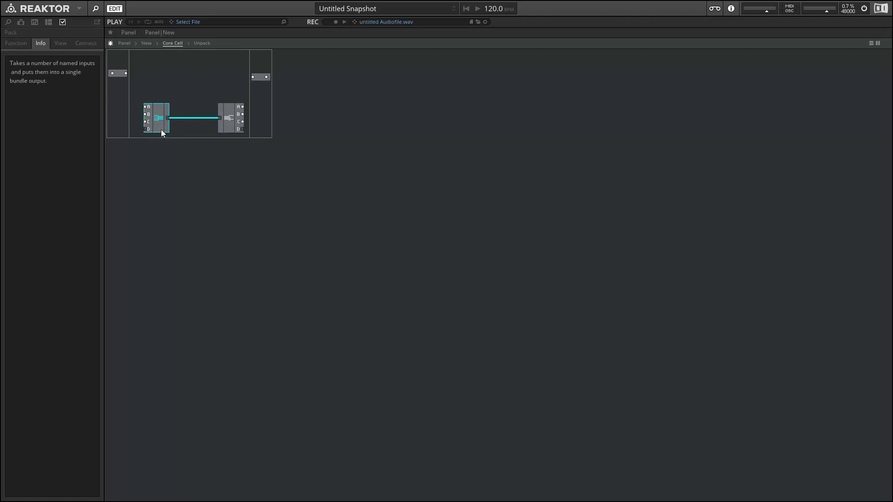
List the Scoped Bus module types: Distribution, Bundle Distribution, Reception, Bundle Reception
{"action": "left_click", "coordinate": [159, 107]}
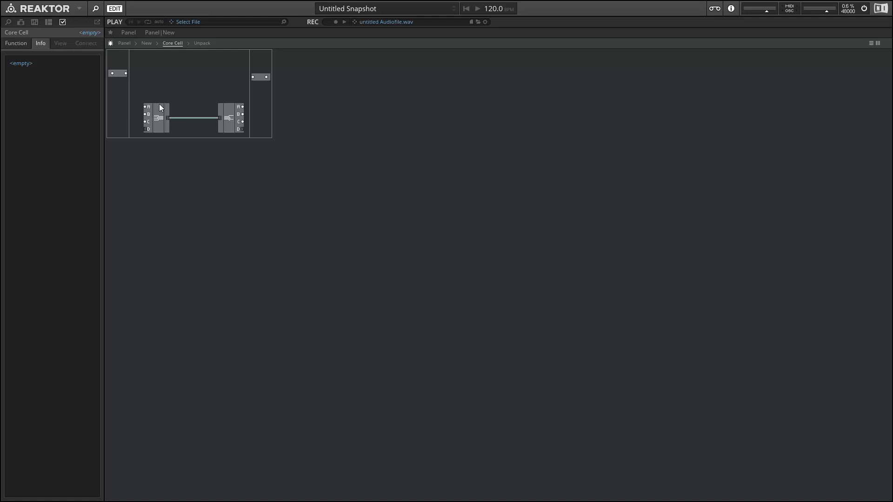
{"action": "mouse_move", "coordinate": [186, 78]}
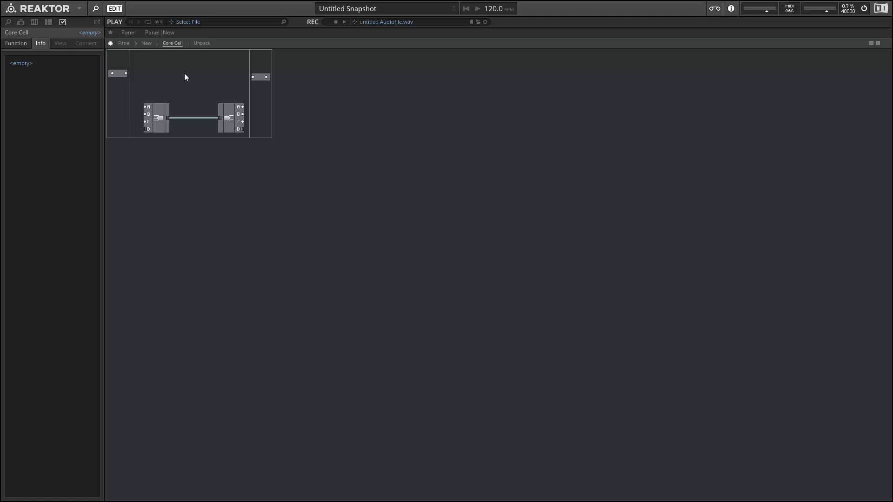
{"action": "right_click", "coordinate": [183, 77]}
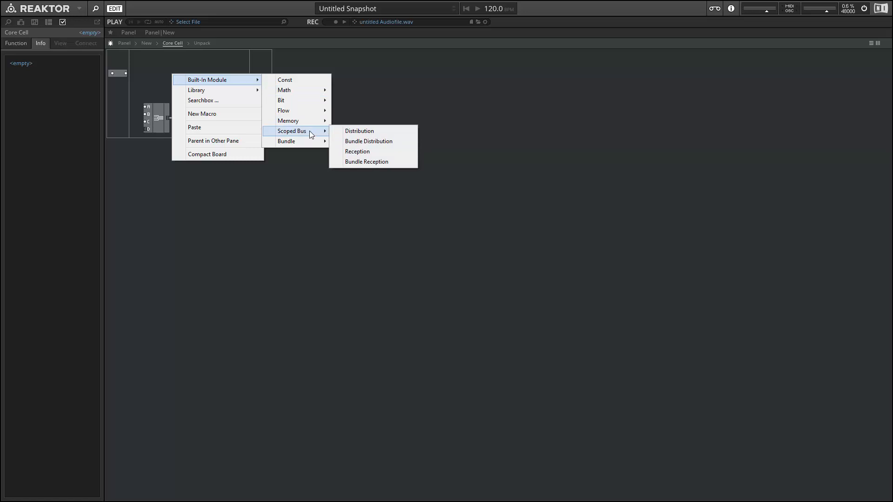
{"action": "mouse_move", "coordinate": [308, 135]}
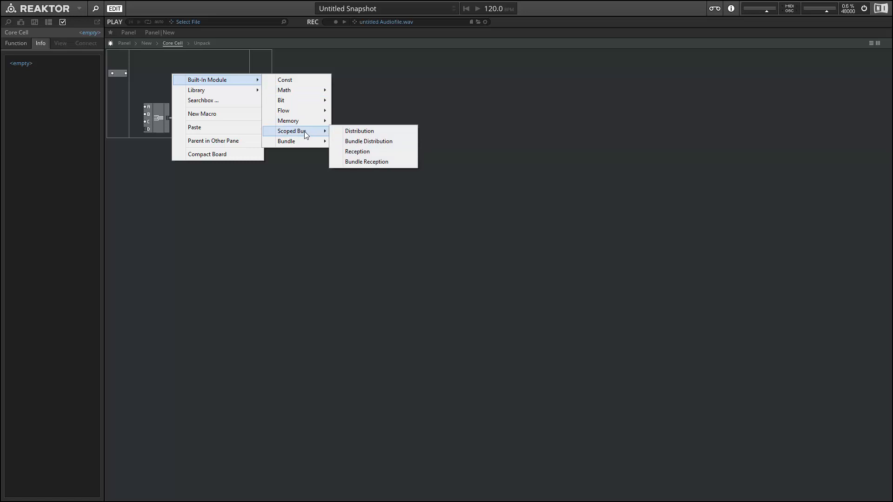
{"action": "mouse_move", "coordinate": [211, 127]}
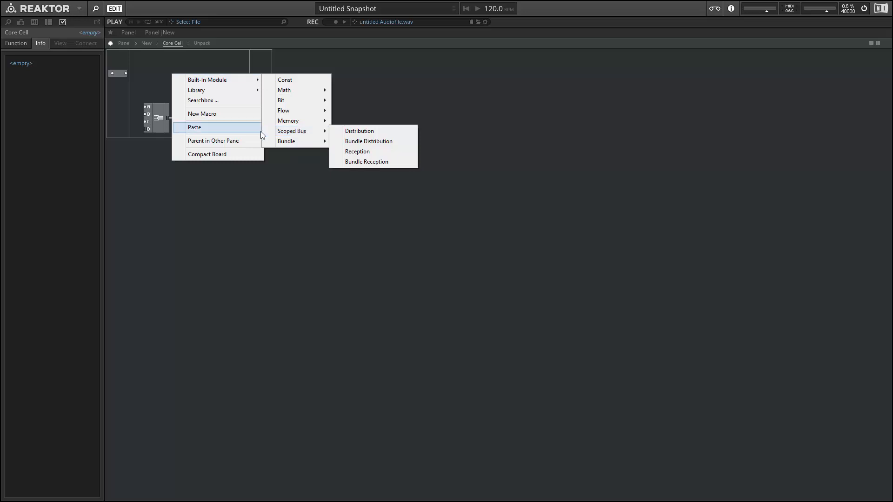
Add a scoped bus module wired from the Core Cell's event input, then start a new macro
{"action": "left_click", "coordinate": [359, 130]}
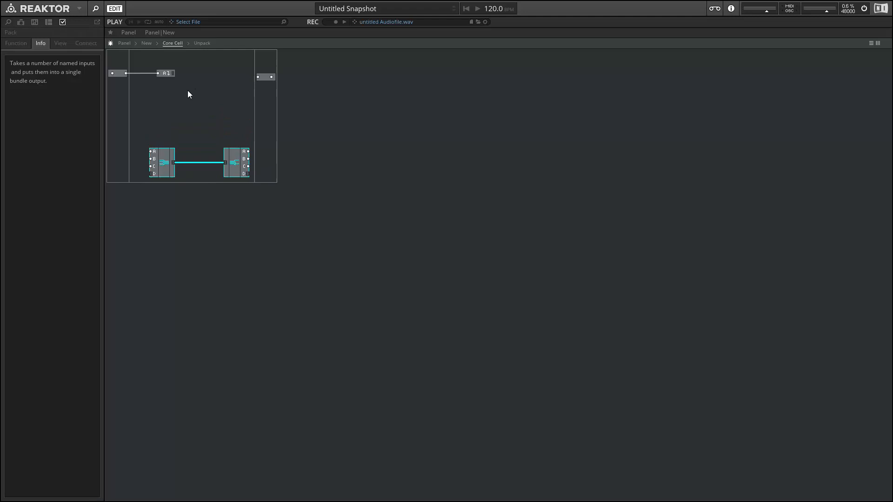
{"action": "right_click", "coordinate": [188, 95]}
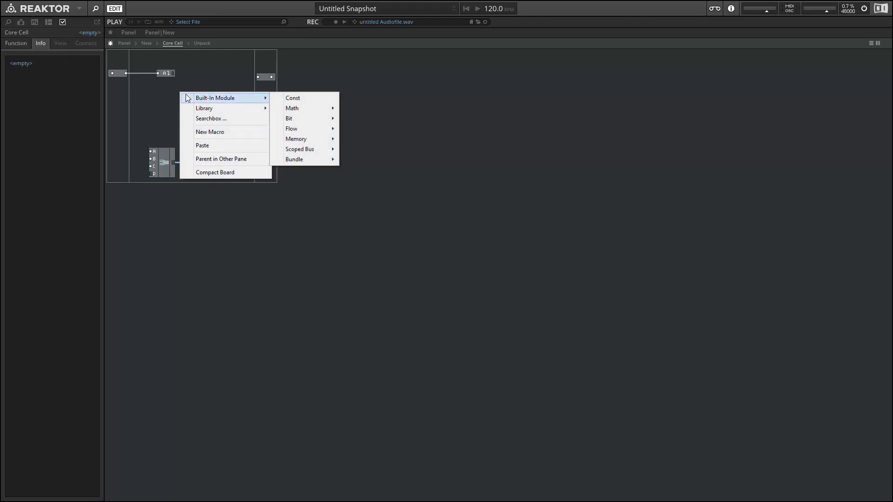
{"action": "mouse_move", "coordinate": [205, 118]}
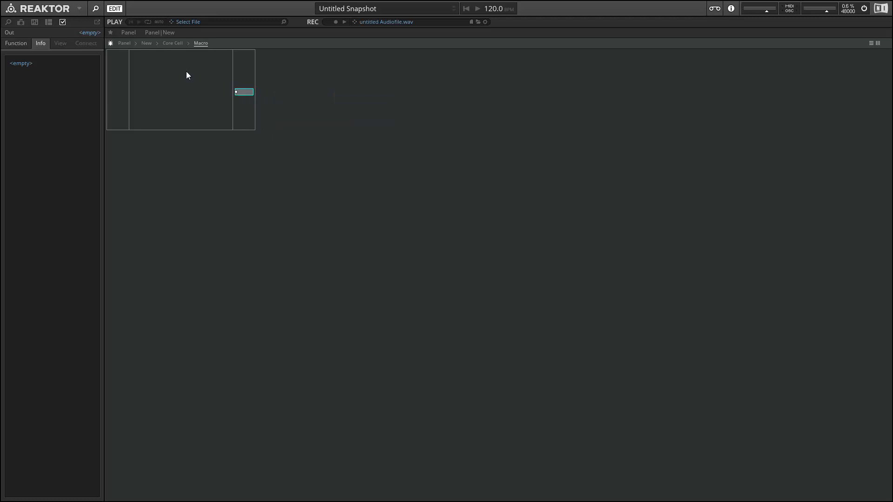
Name the empty macro 'Macro' and move it above the Pack–Unpack wire
{"action": "right_click", "coordinate": [244, 92]}
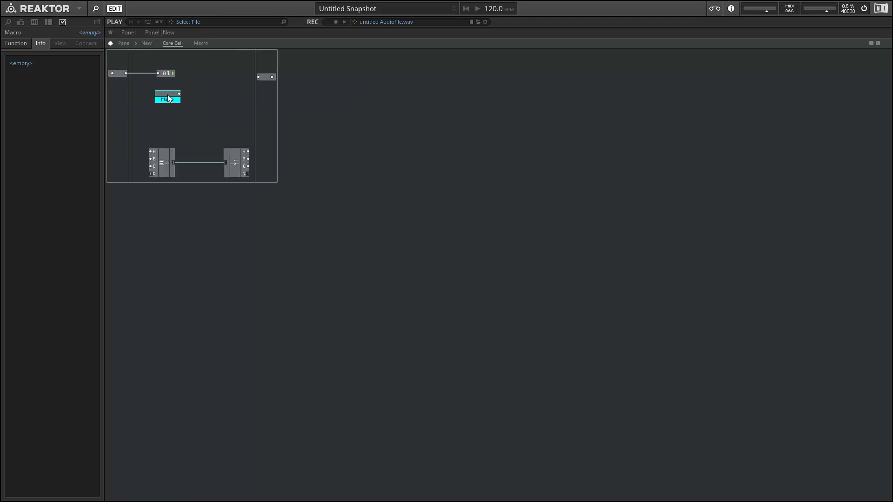
{"action": "double_click", "coordinate": [166, 96]}
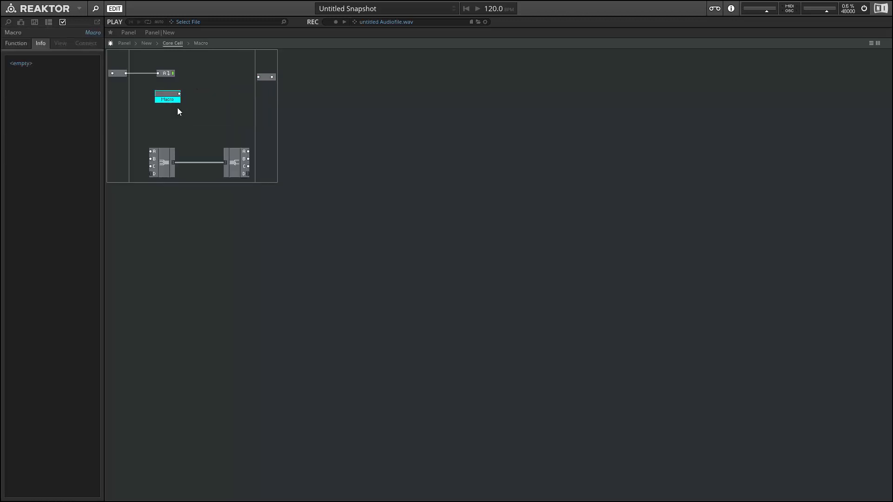
{"action": "left_click_drag", "start_coordinate": [166, 97], "coordinate": [196, 118]}
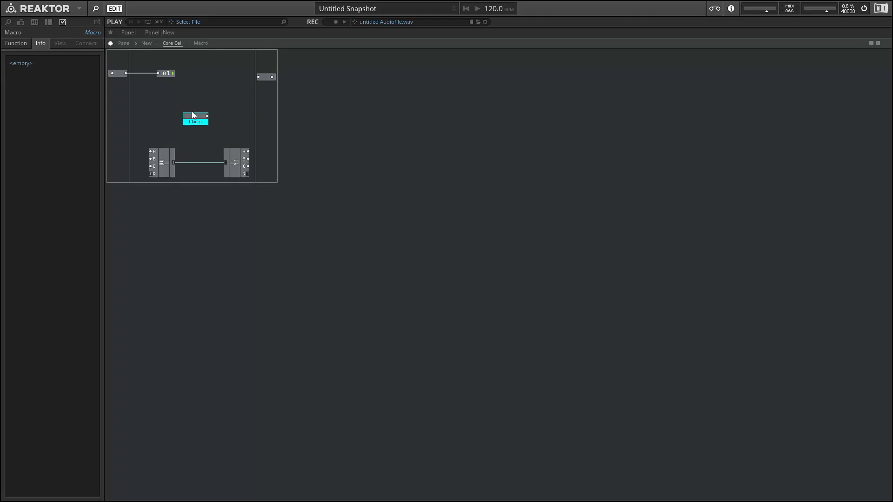
{"action": "mouse_move", "coordinate": [190, 119]}
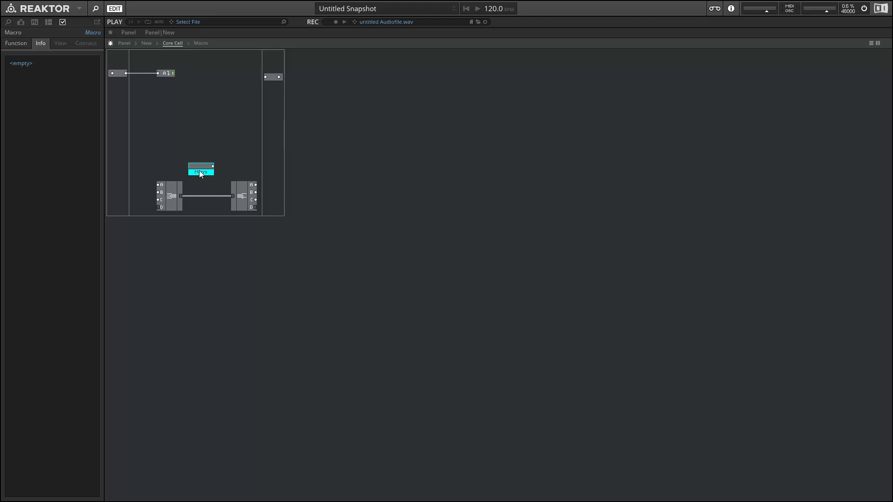
Add the Core library's TF Toolkit + [cplx] Complex add macro to the Core Cell
{"action": "right_click", "coordinate": [204, 110]}
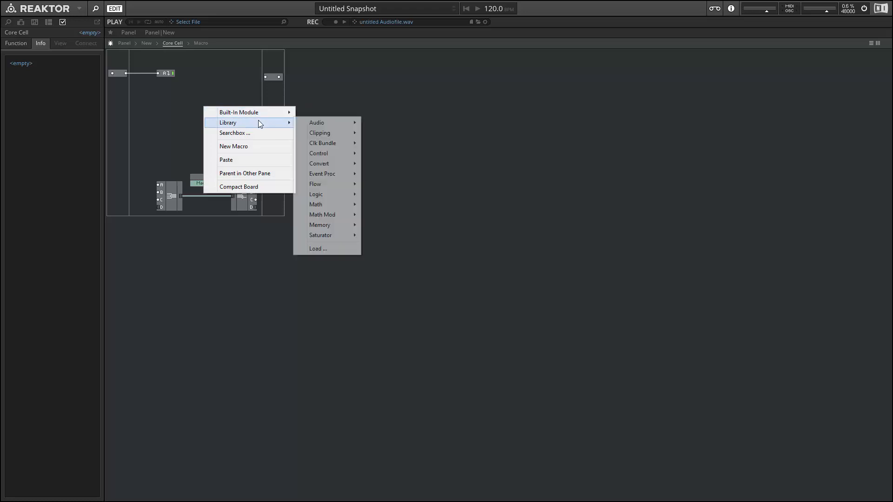
{"action": "mouse_move", "coordinate": [316, 122]}
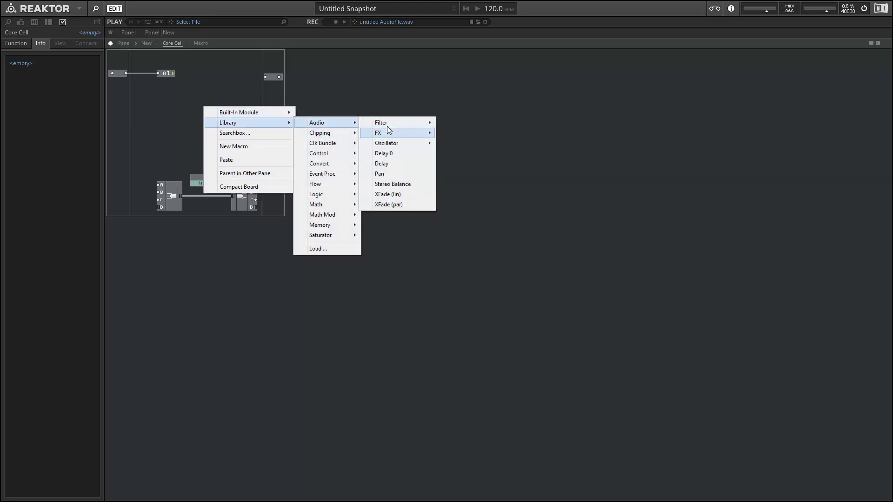
{"action": "mouse_move", "coordinate": [381, 123]}
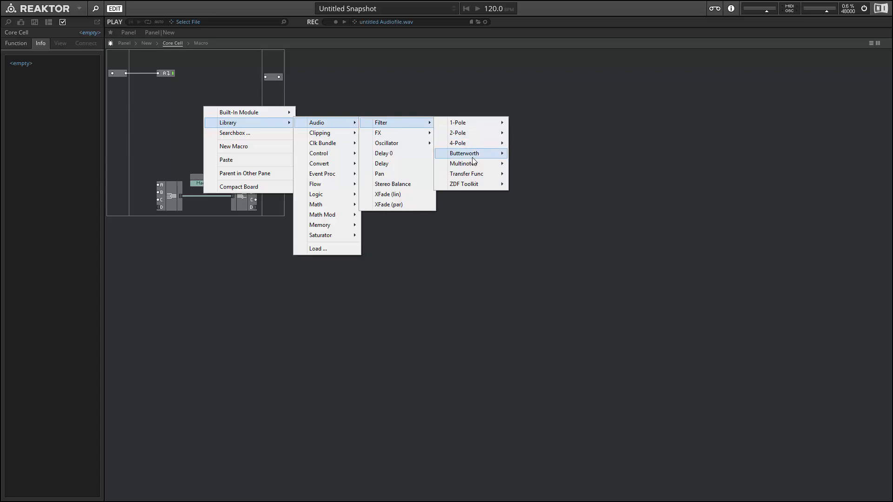
{"action": "mouse_move", "coordinate": [464, 163]}
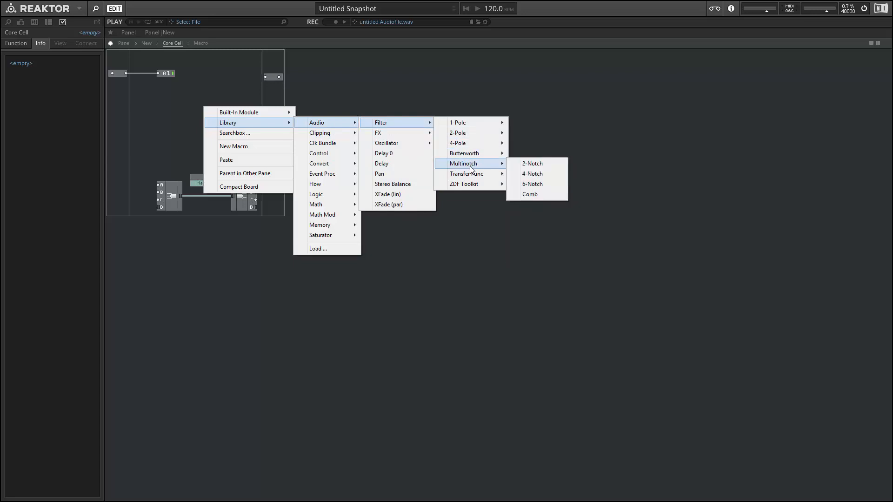
{"action": "mouse_move", "coordinate": [467, 174]}
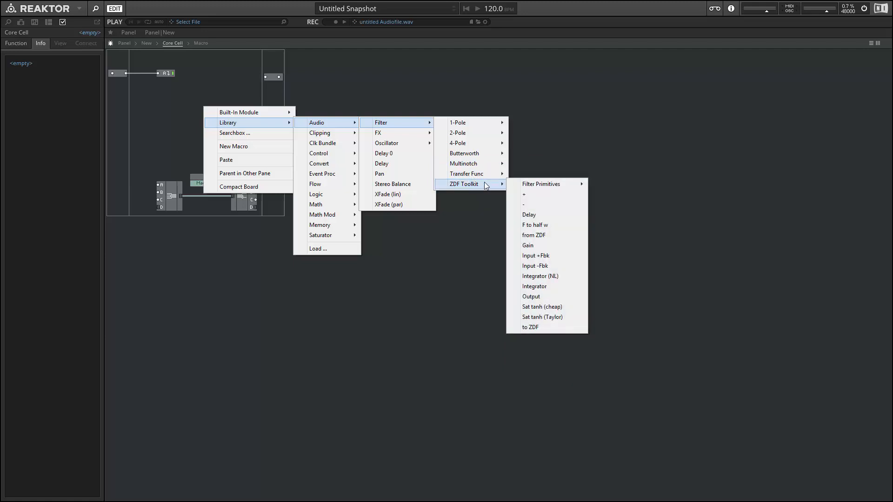
{"action": "mouse_move", "coordinate": [486, 191]}
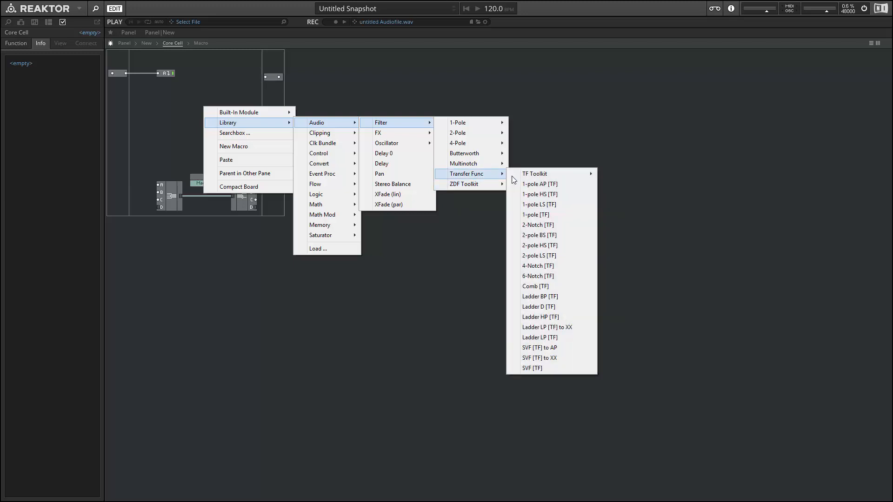
{"action": "mouse_move", "coordinate": [534, 174]}
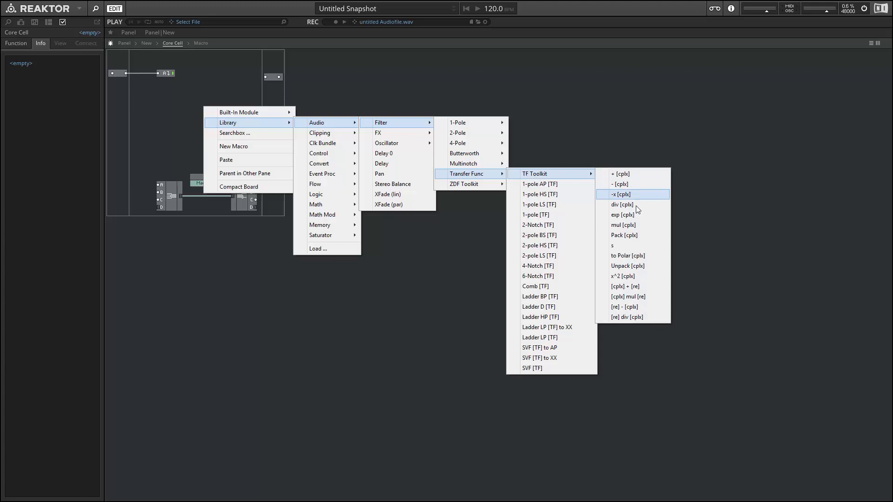
{"action": "mouse_move", "coordinate": [625, 174]}
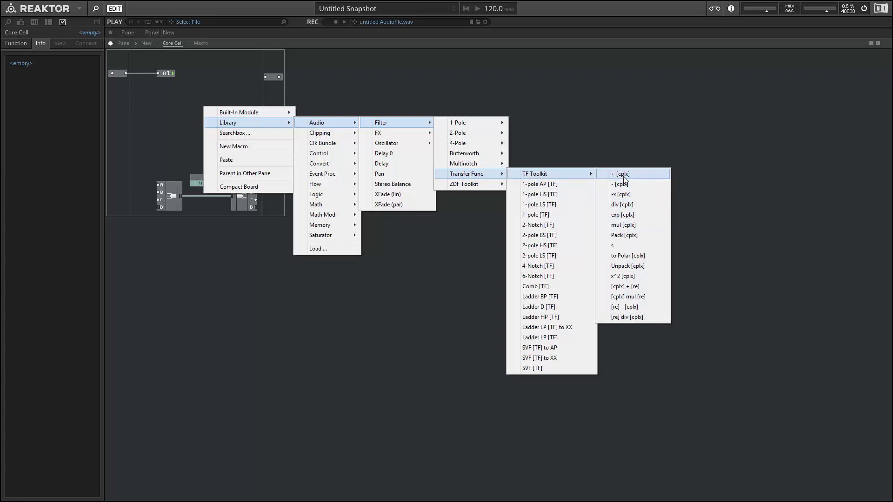
{"action": "left_click", "coordinate": [621, 174]}
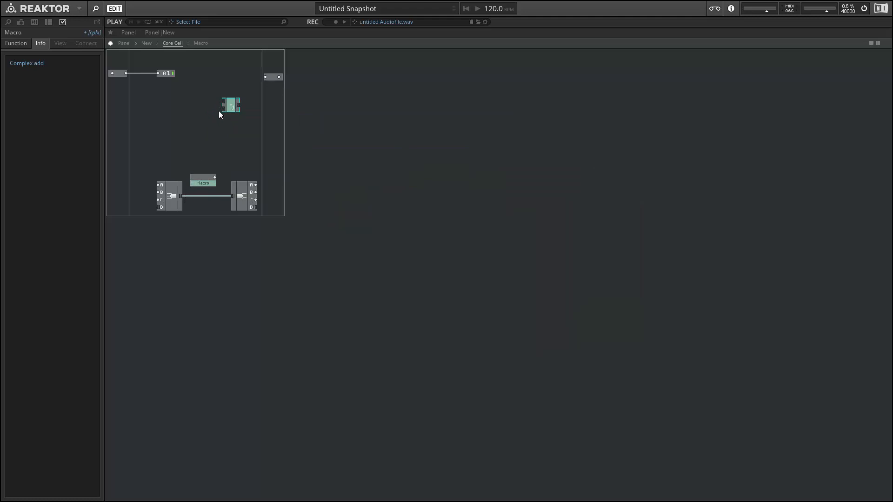
{"action": "mouse_move", "coordinate": [229, 117]}
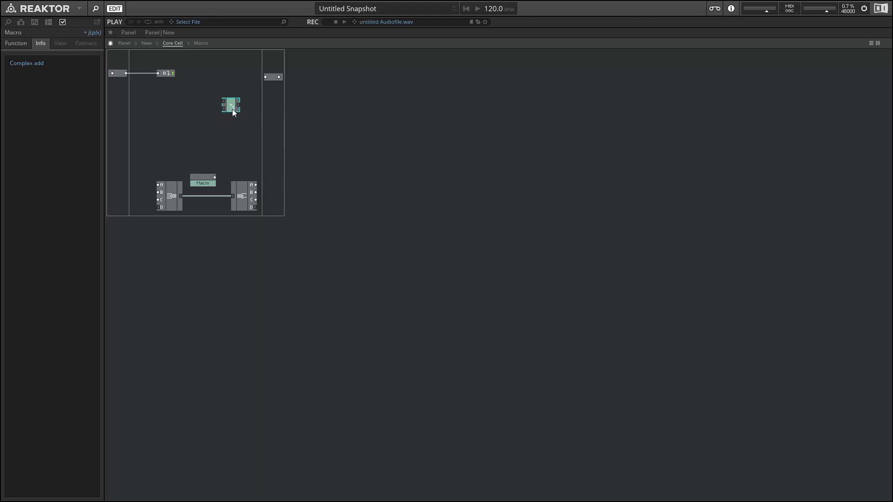
Shift the unwired Complex add macro slightly left above Pack and Unpack
{"action": "left_click_drag", "start_coordinate": [231, 106], "coordinate": [211, 113]}
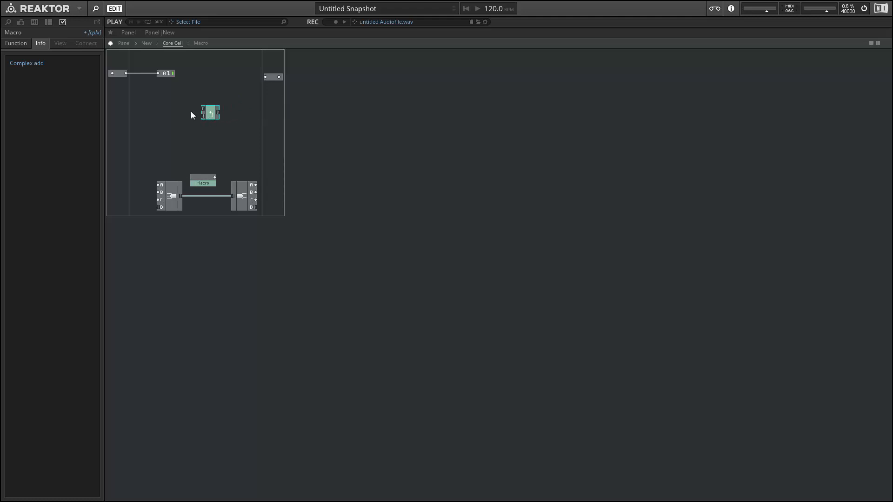